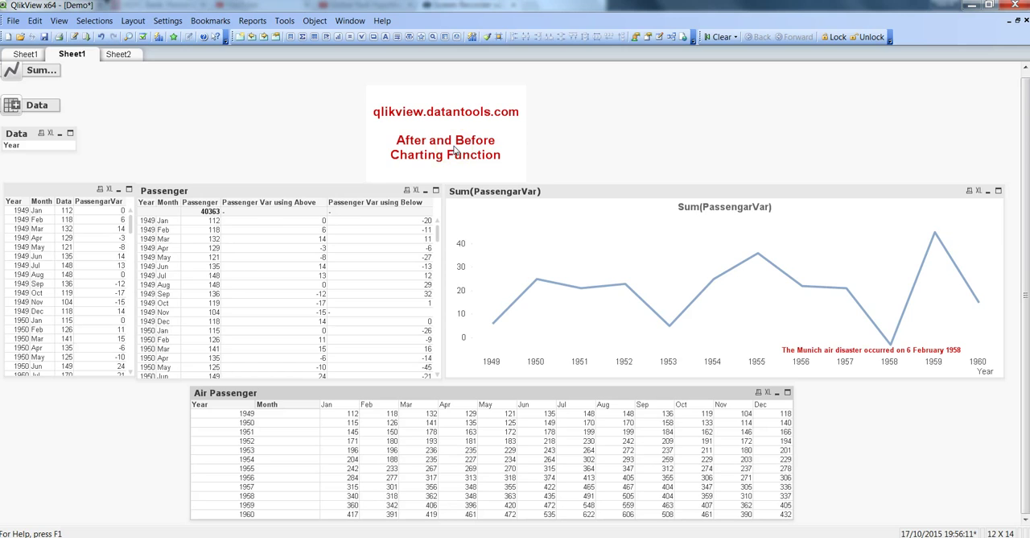
mouse_move(288, 258)
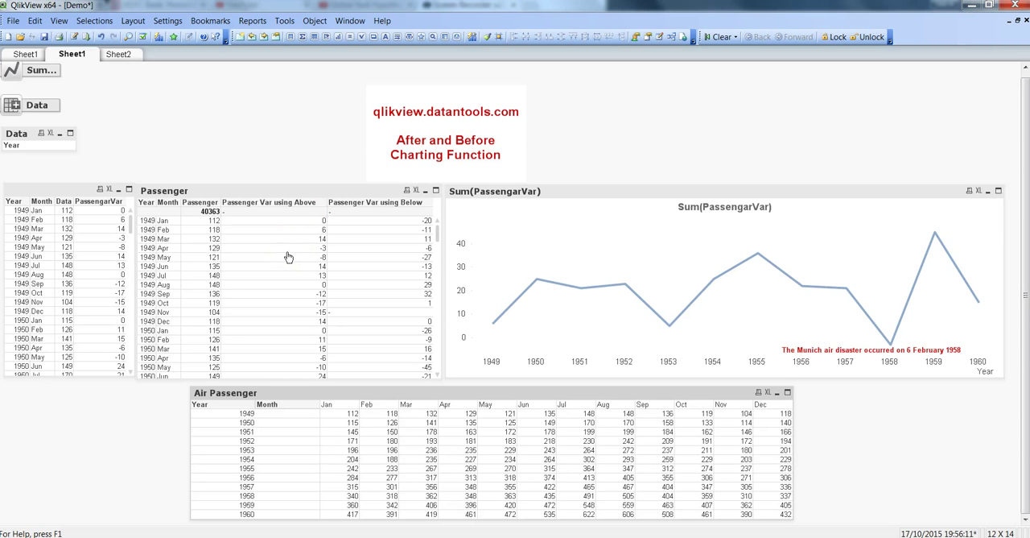
mouse_move(405, 219)
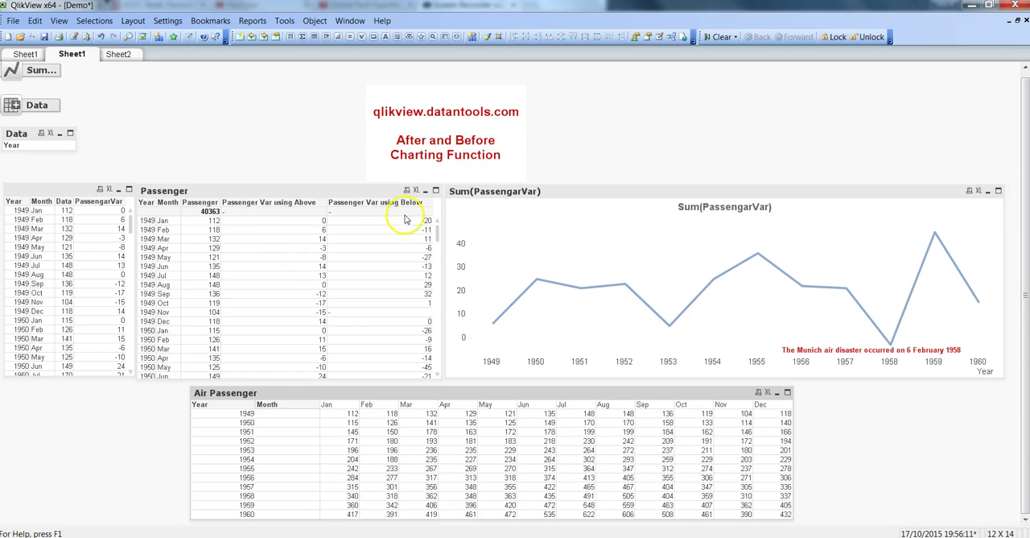
mouse_move(305, 226)
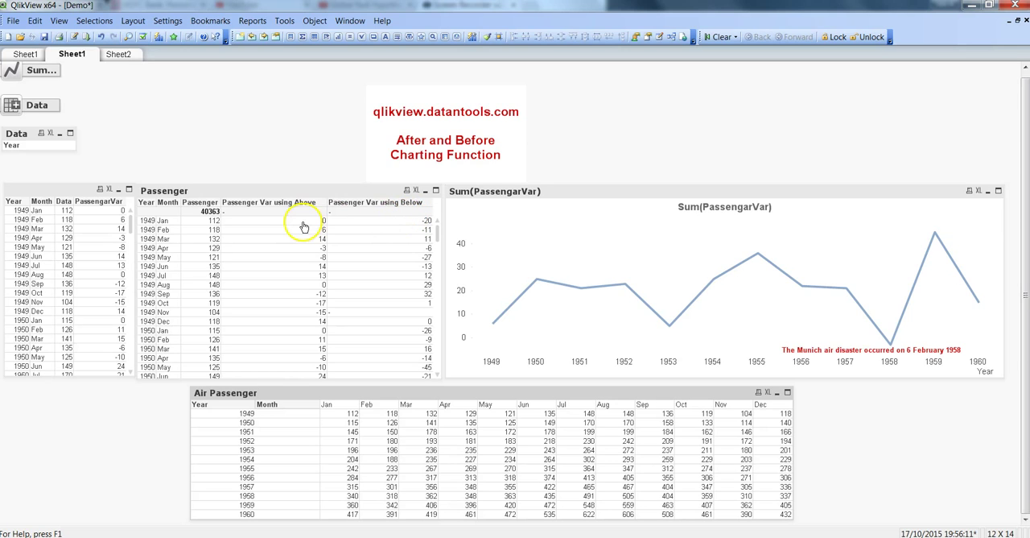
mouse_move(306, 214)
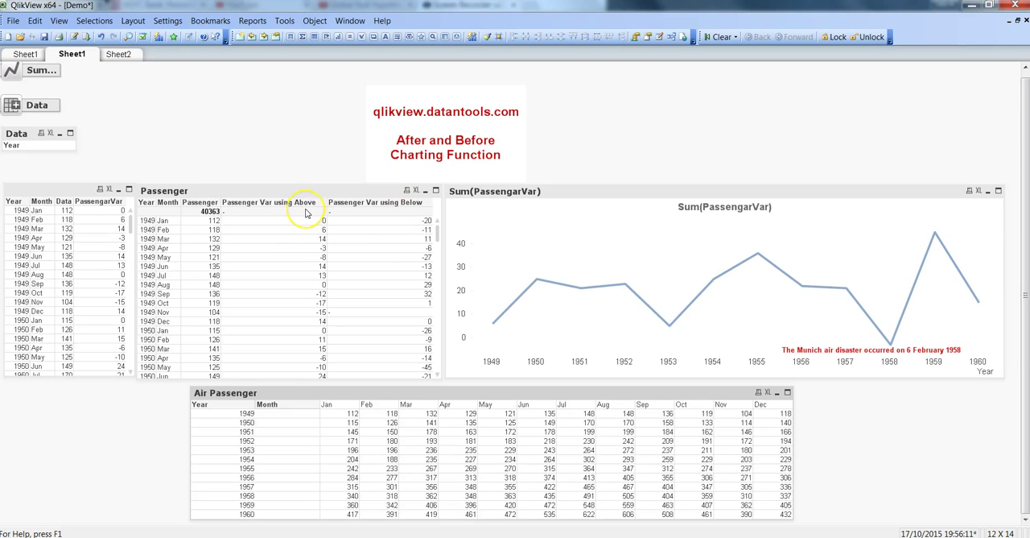
mouse_move(238, 229)
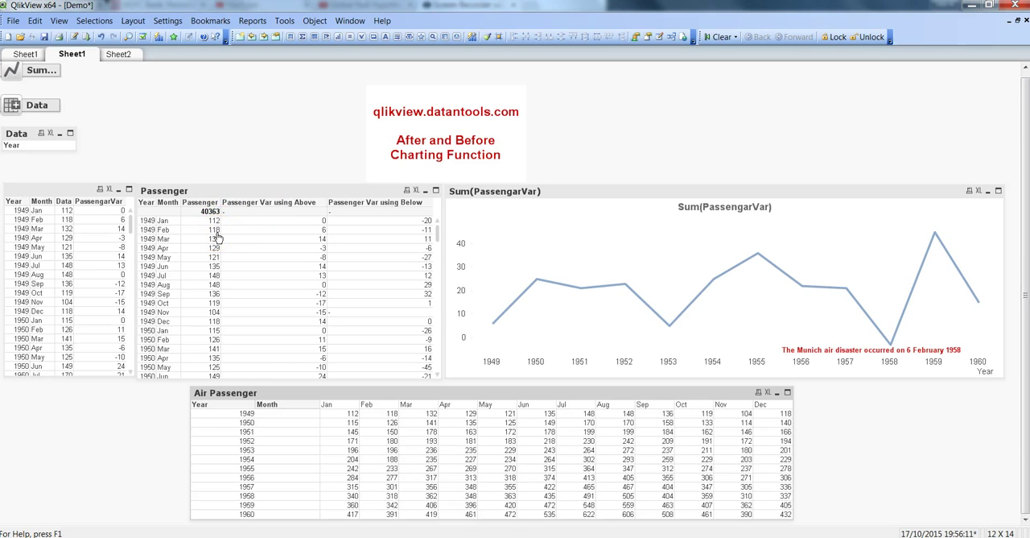
mouse_move(324, 245)
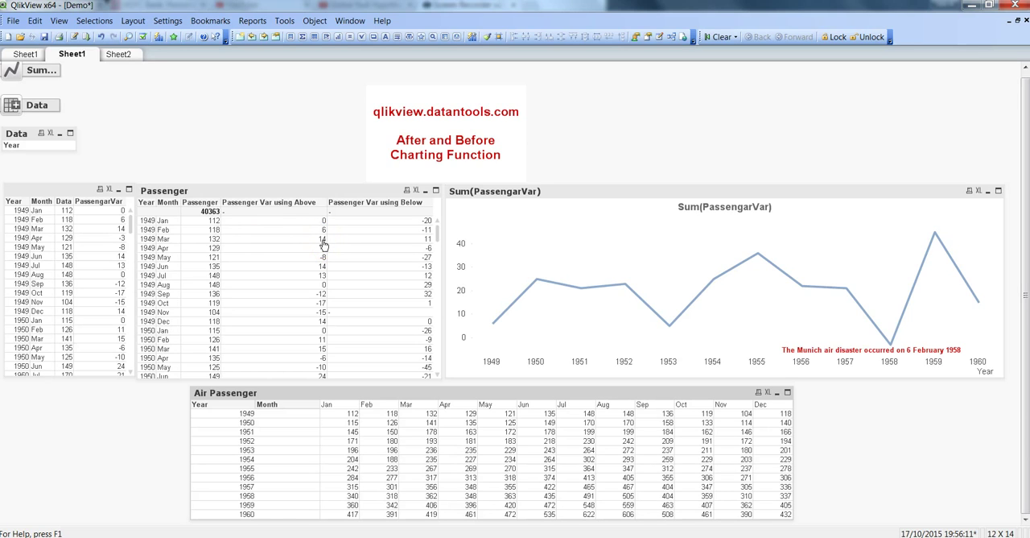
mouse_move(377, 161)
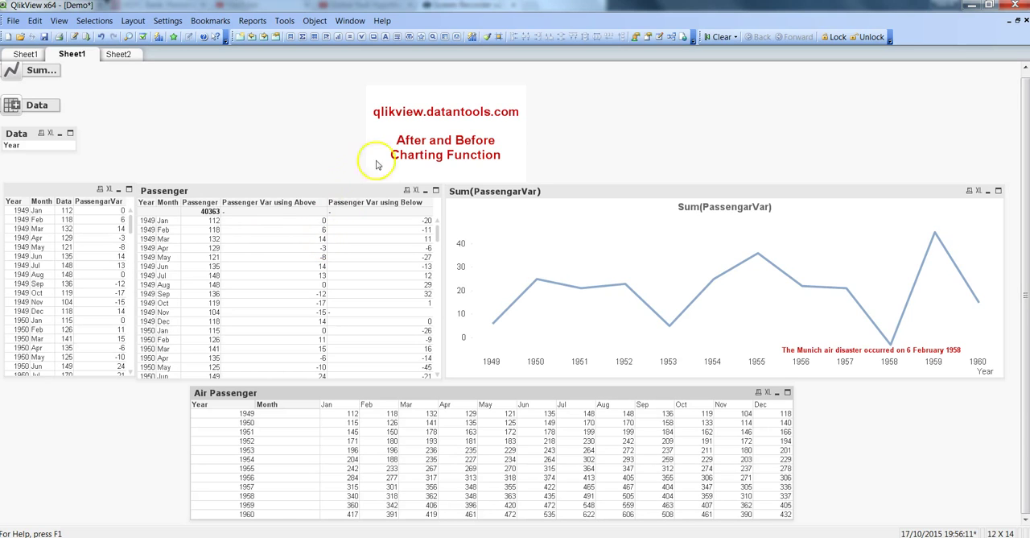
mouse_move(435, 154)
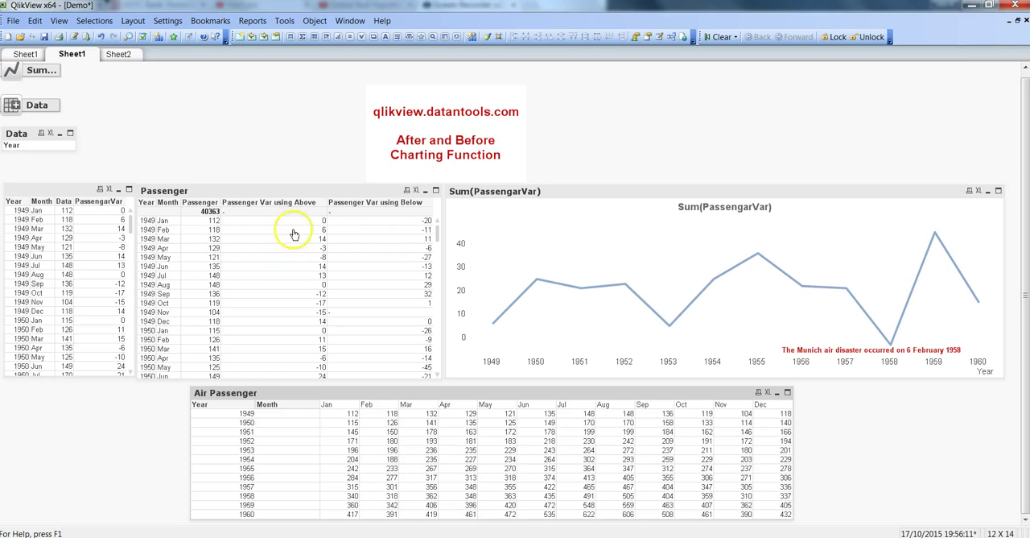
mouse_move(403, 402)
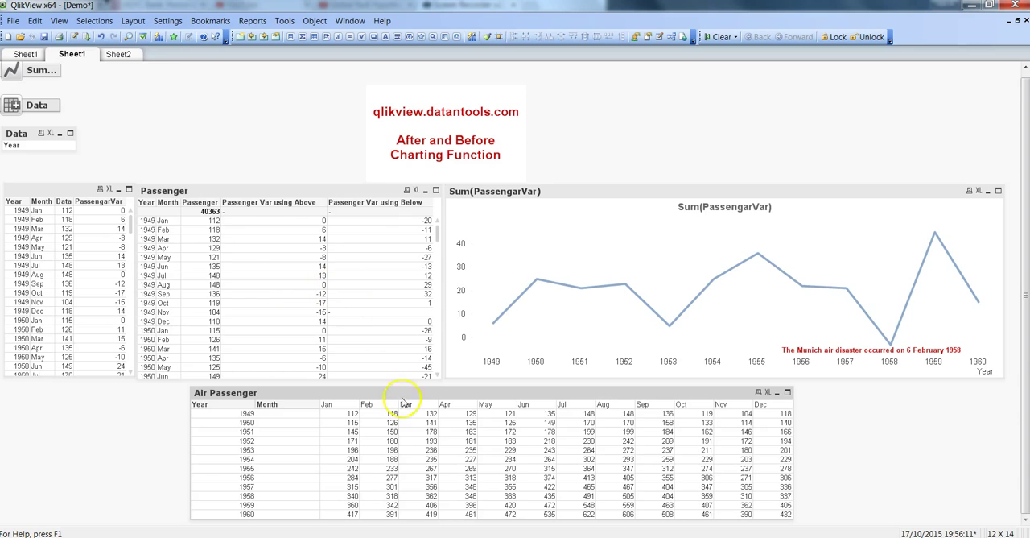
mouse_move(439, 450)
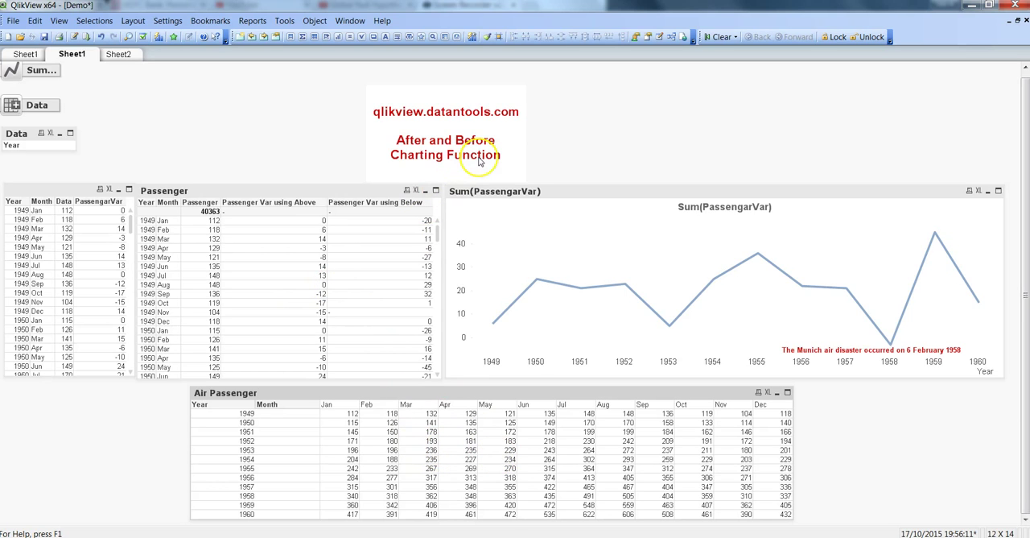
mouse_move(479, 159)
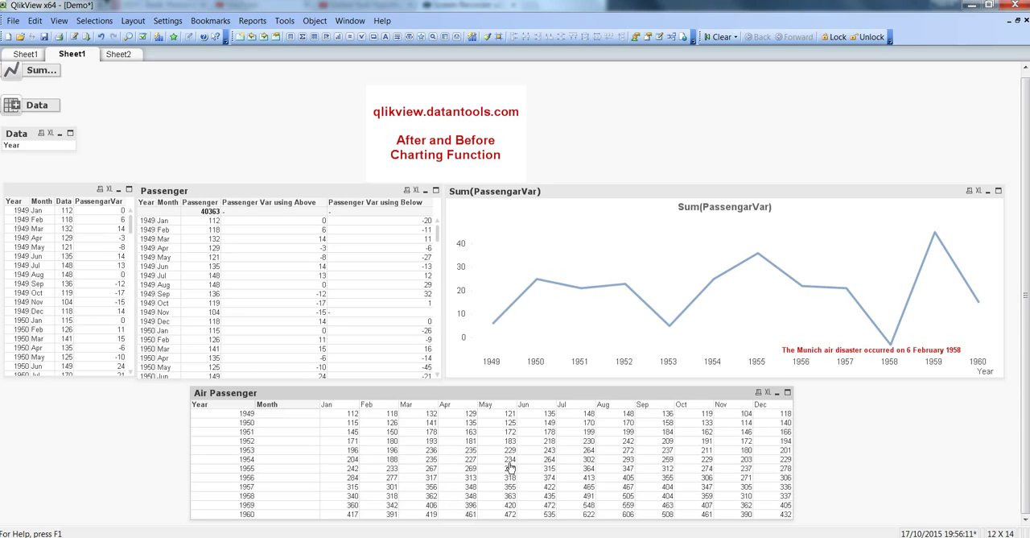
mouse_move(539, 400)
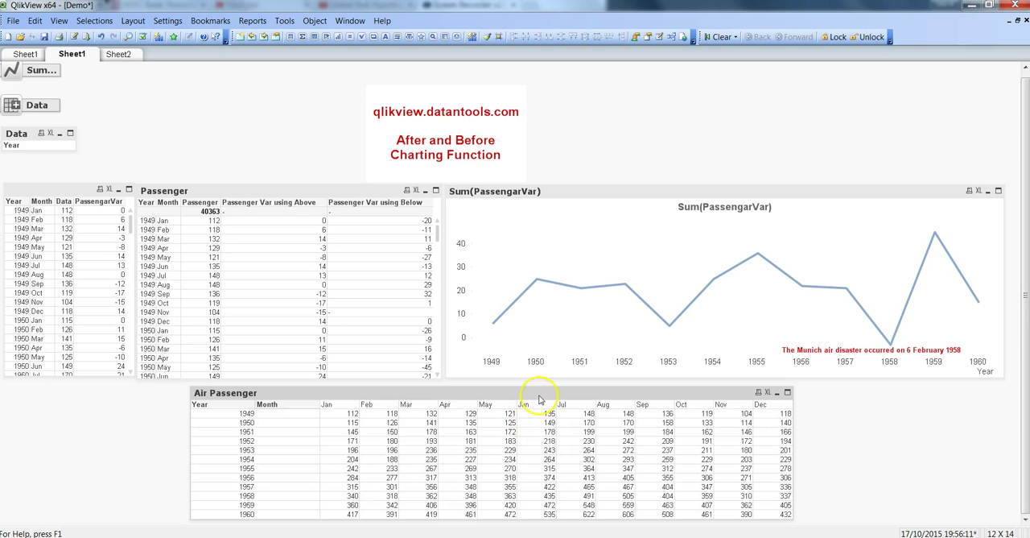
- Open the Air Passenger table's properties and review its Year/Month dimensions and Sum(Data) expression
right_click(540, 398)
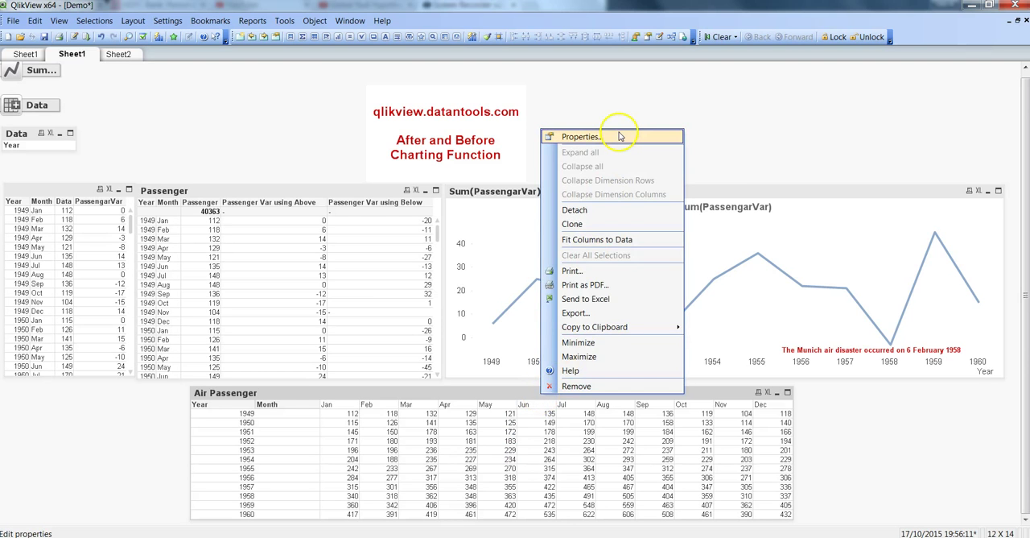
click(579, 136)
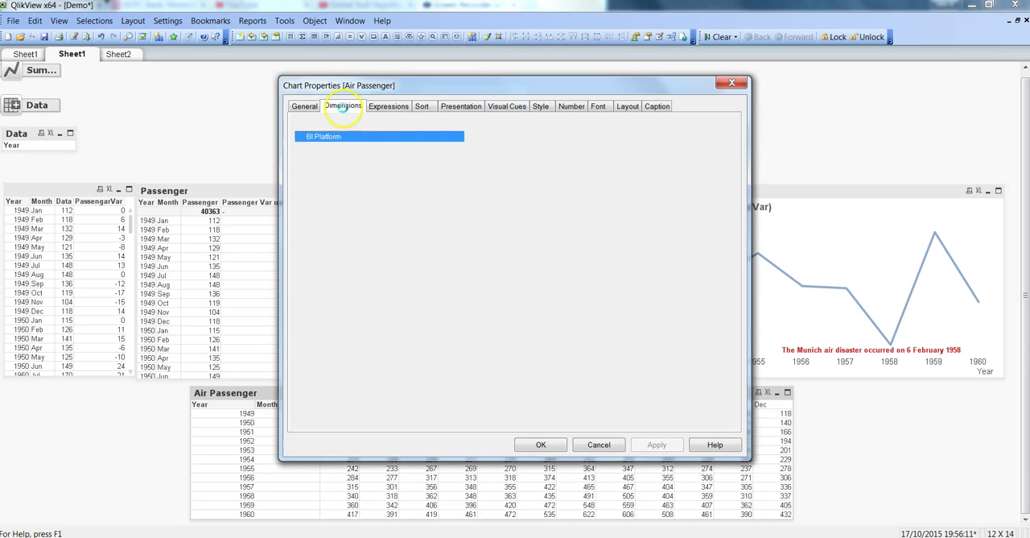
click(343, 105)
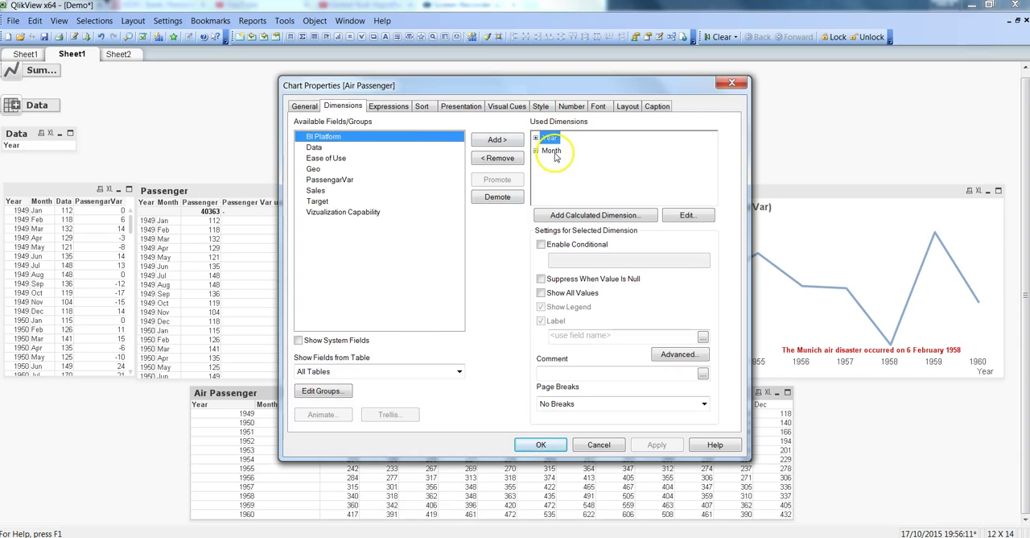
click(389, 105)
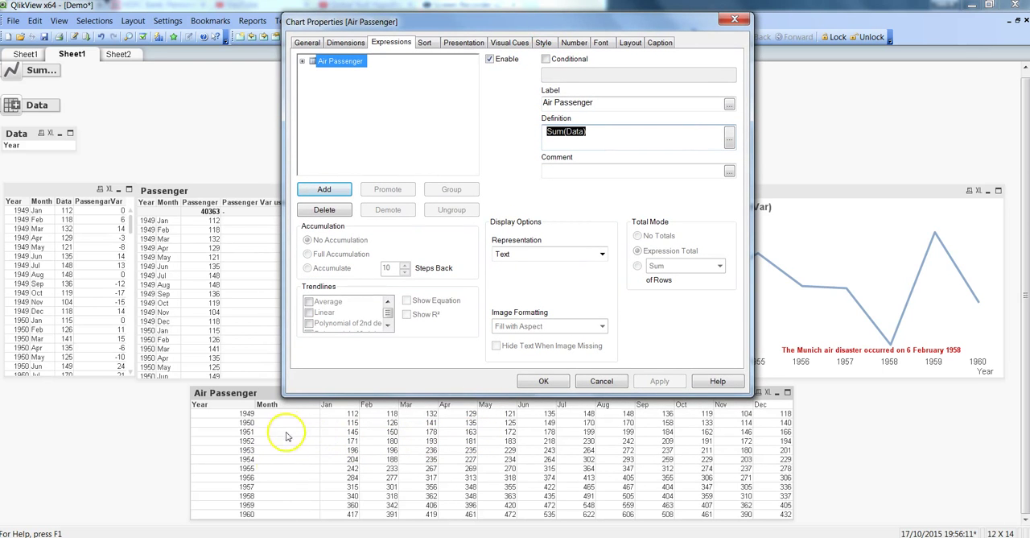
mouse_move(344, 163)
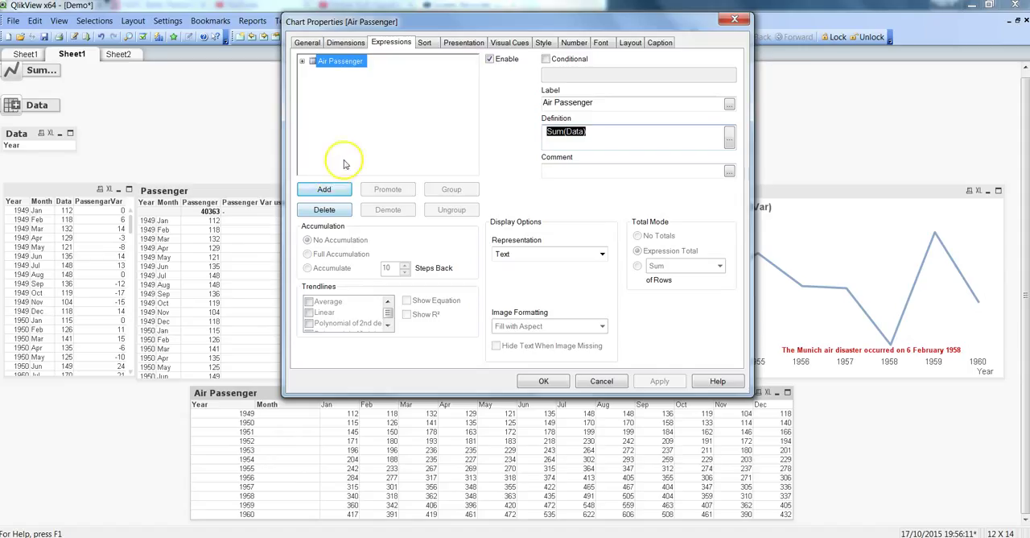
- Add a second expression, Before(Sum(Data),1), in the expression editor and confirm it
click(729, 137)
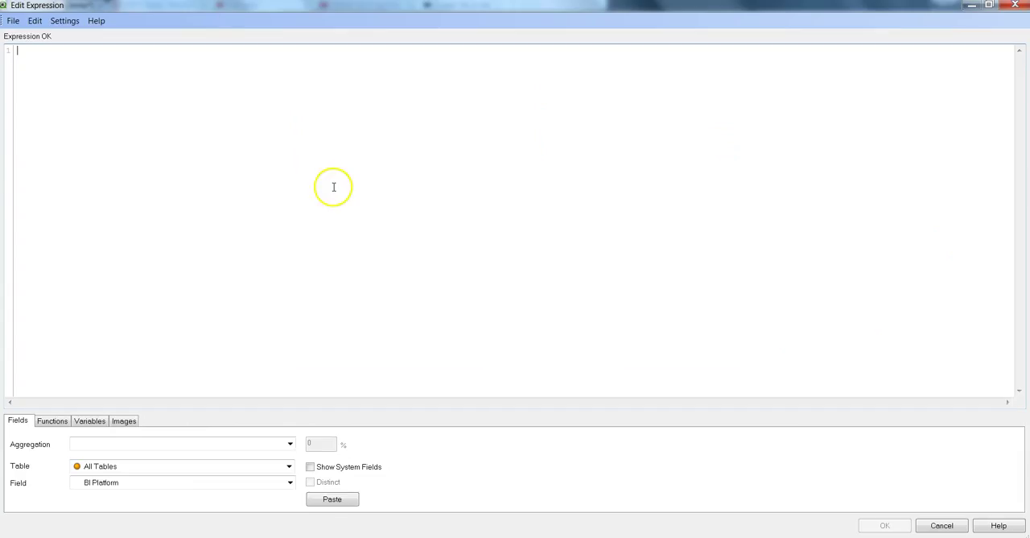
mouse_move(359, 158)
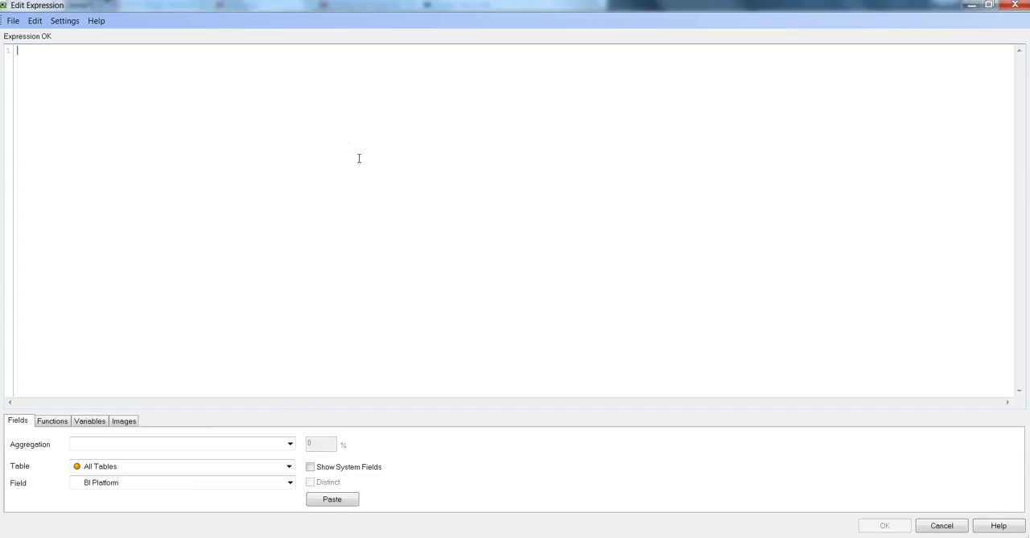
text(Be)
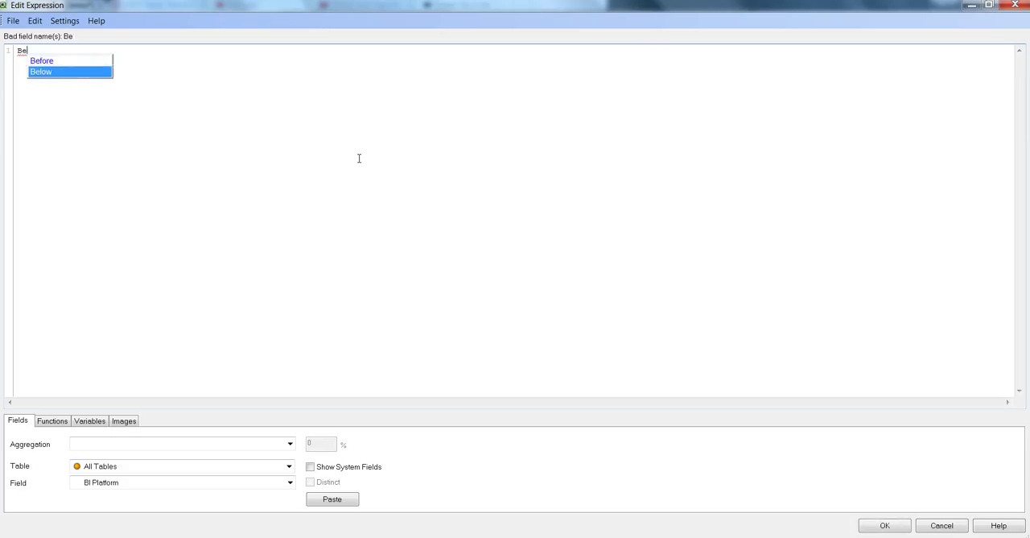
click(41, 60)
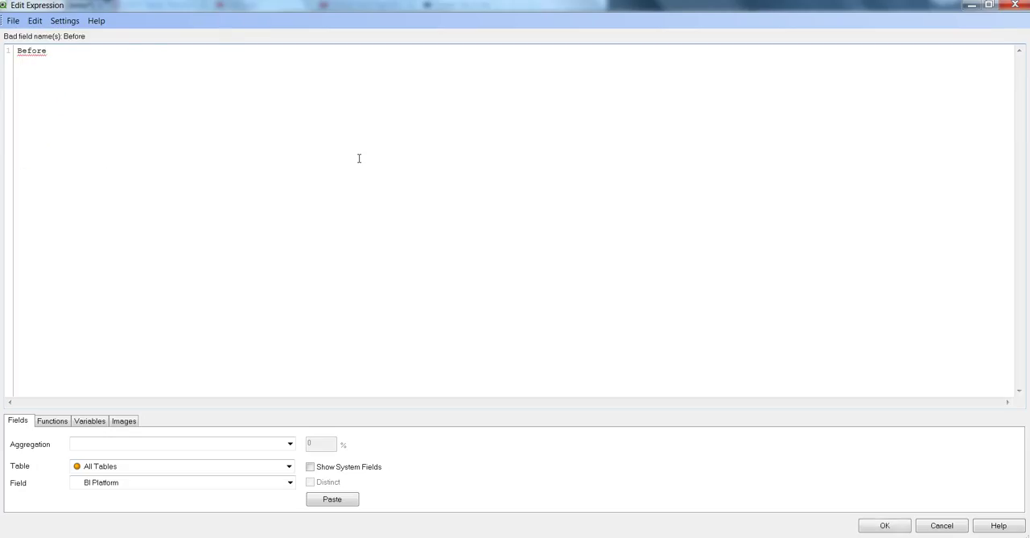
text((Sum(Da)
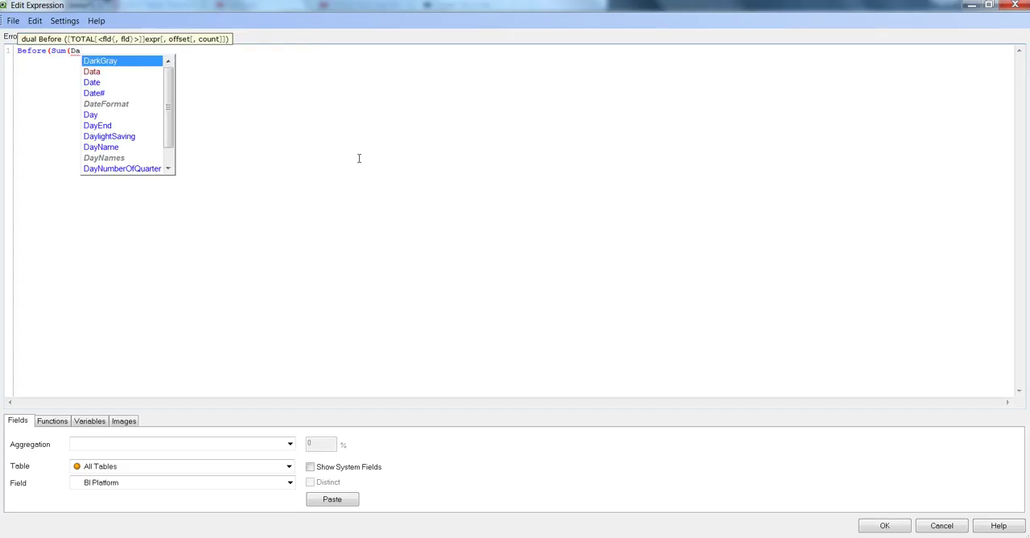
click(91, 71)
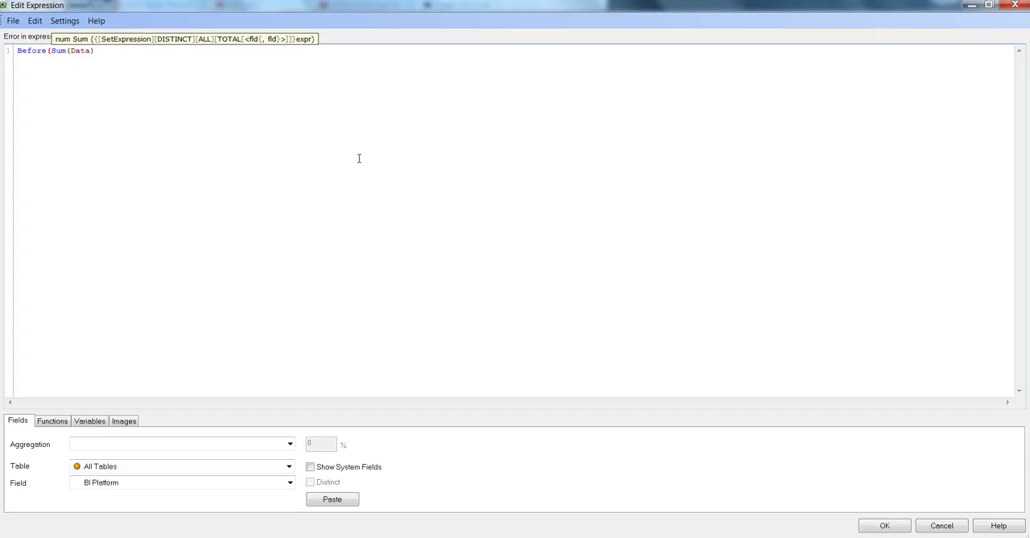
text(,1)
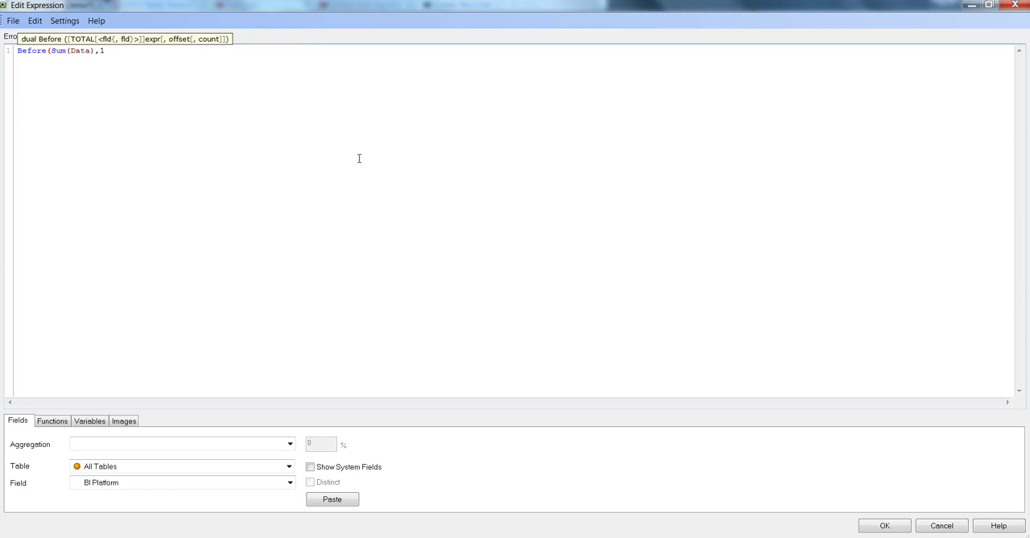
text())
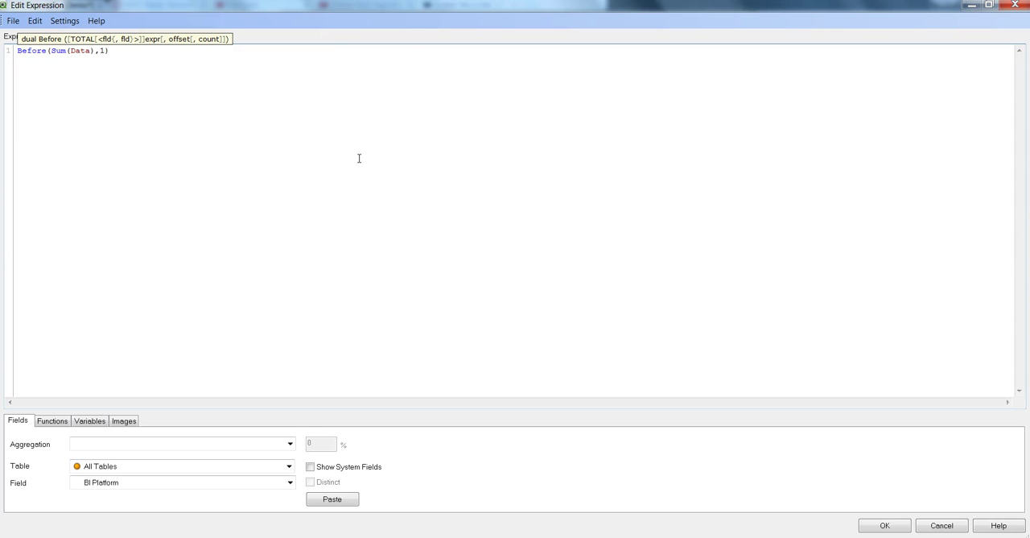
click(884, 525)
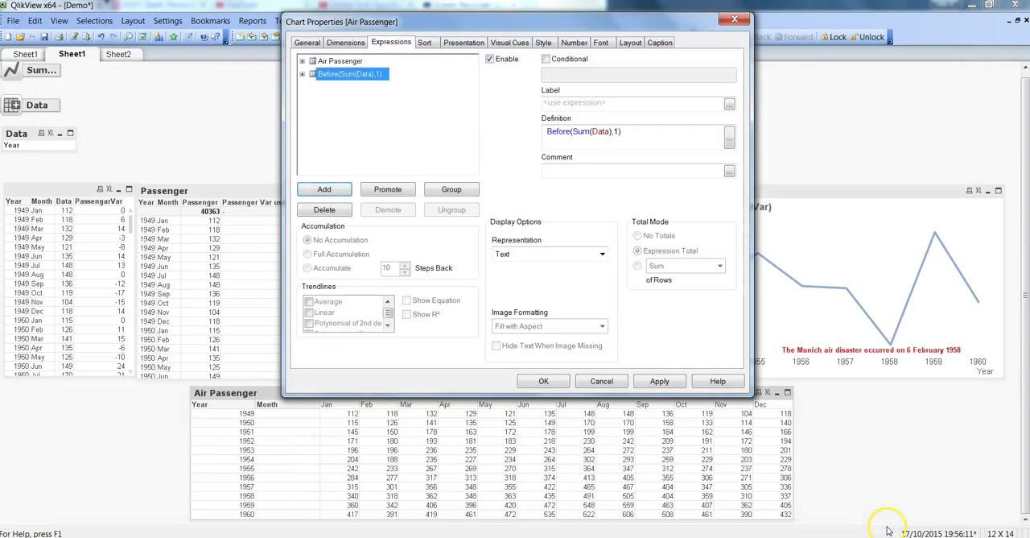
- Apply Before(Sum(Data),1) to the table, then place the cursor in its Definition box
click(659, 380)
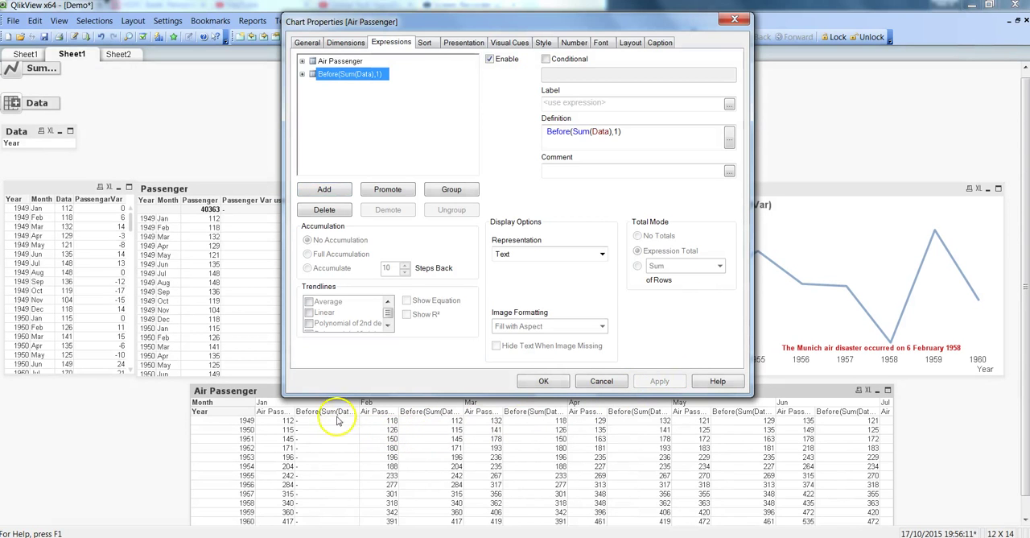
mouse_move(332, 430)
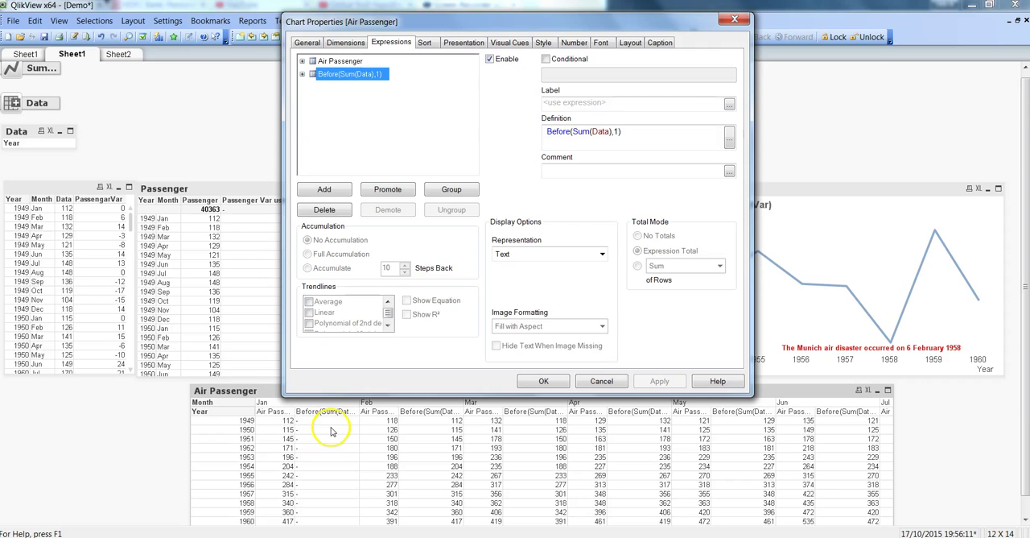
mouse_move(277, 428)
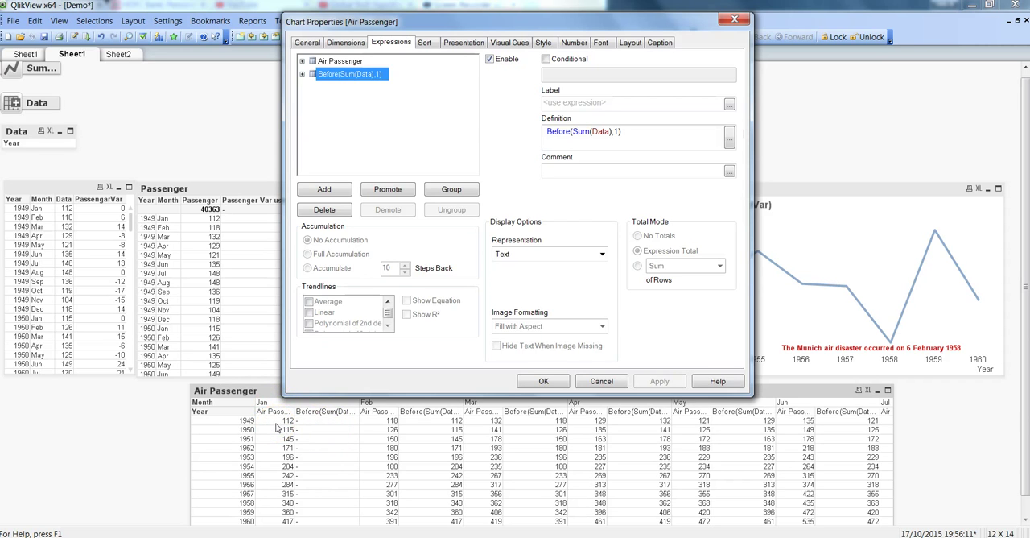
mouse_move(314, 446)
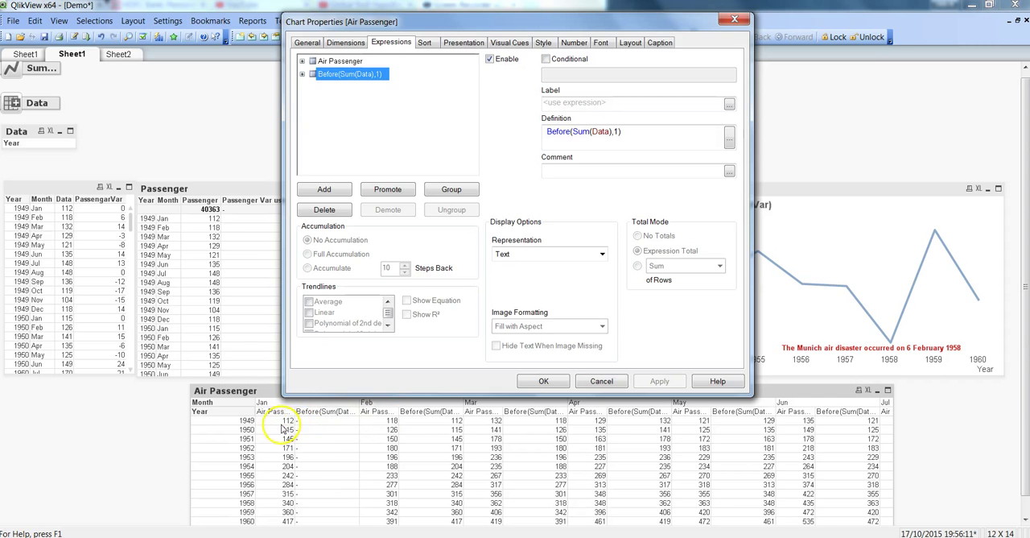
mouse_move(402, 438)
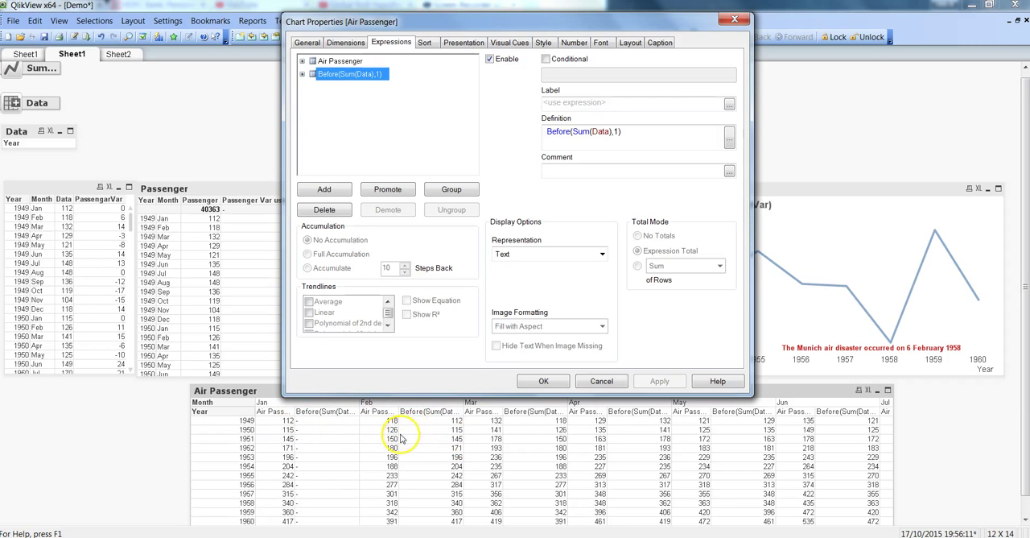
mouse_move(416, 411)
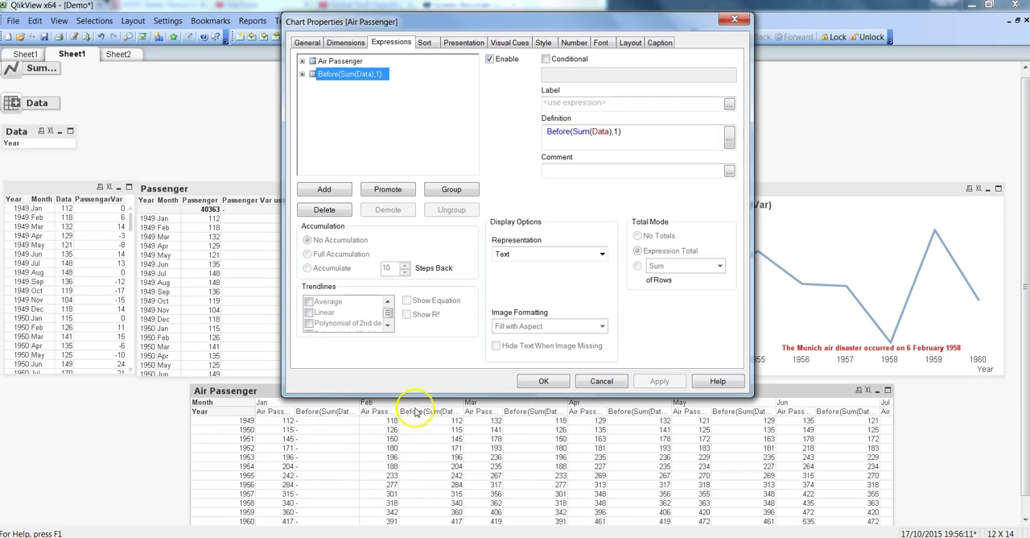
mouse_move(491, 32)
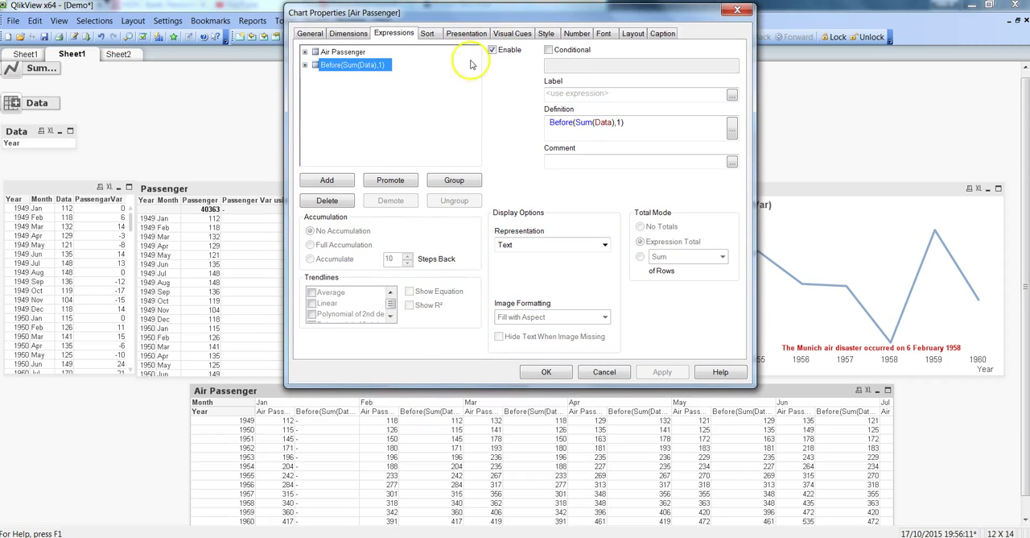
mouse_move(400, 437)
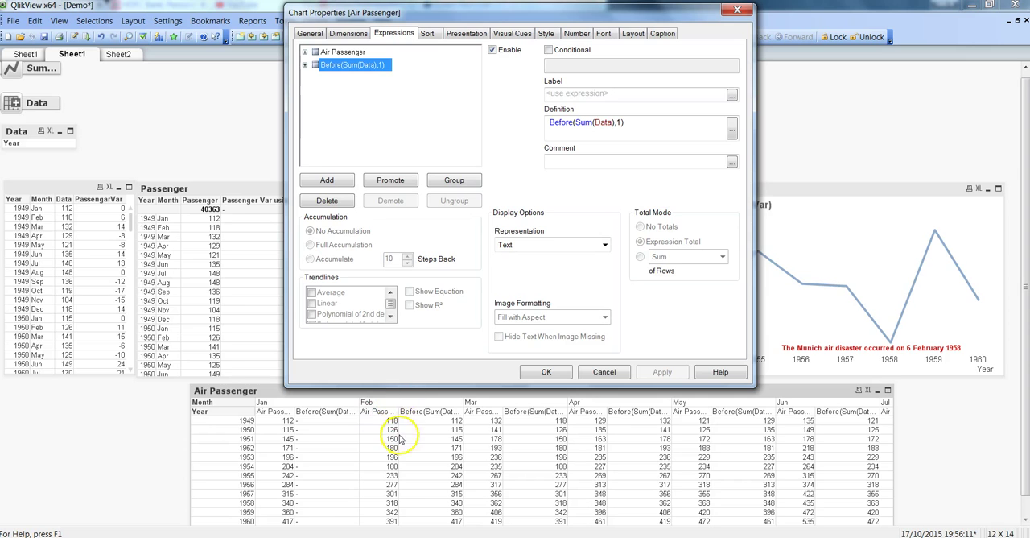
mouse_move(440, 437)
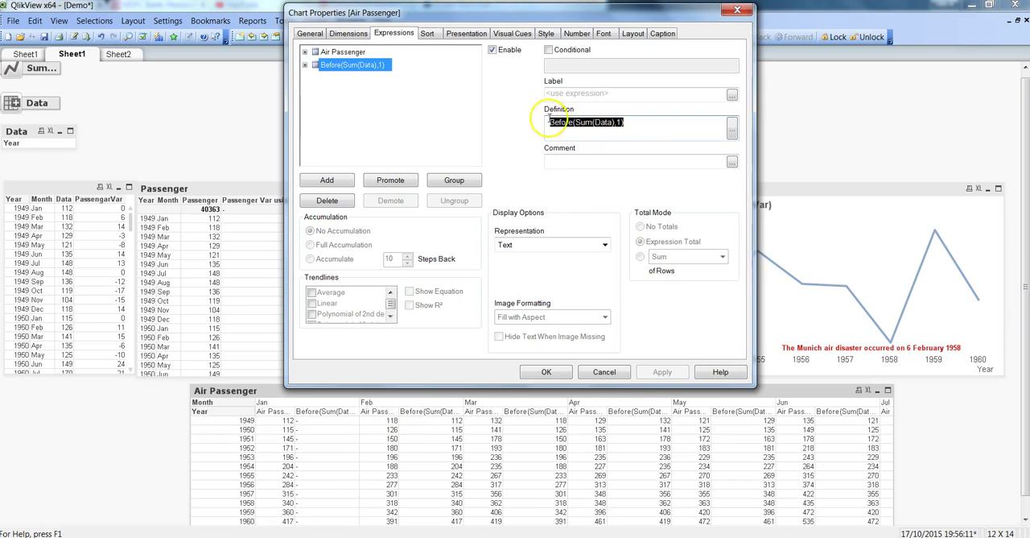
click(631, 123)
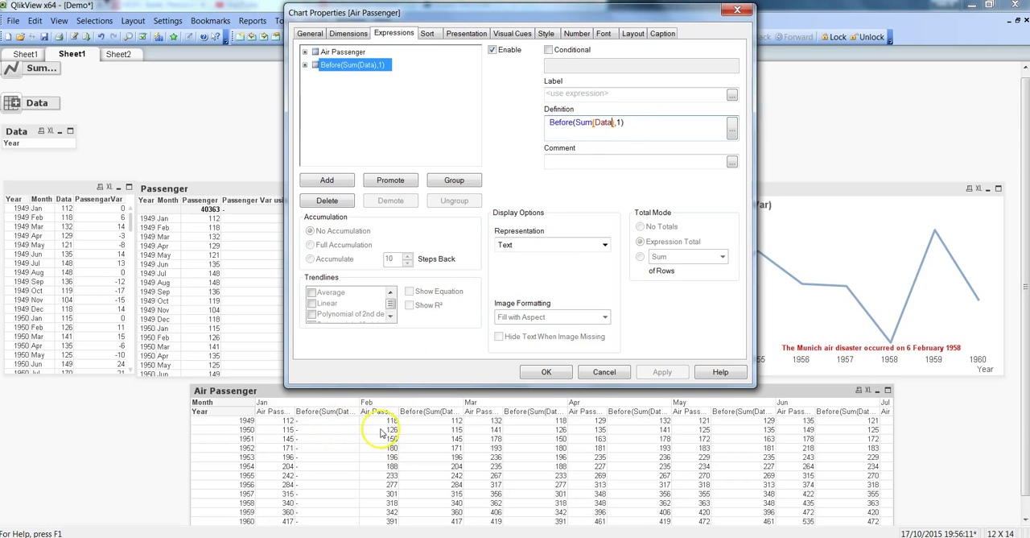
mouse_move(419, 437)
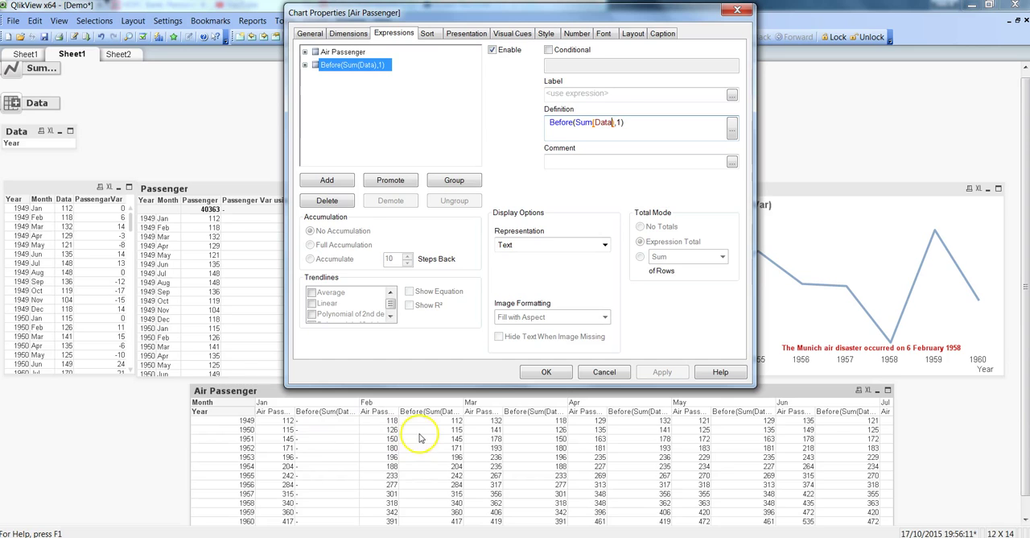
mouse_move(497, 419)
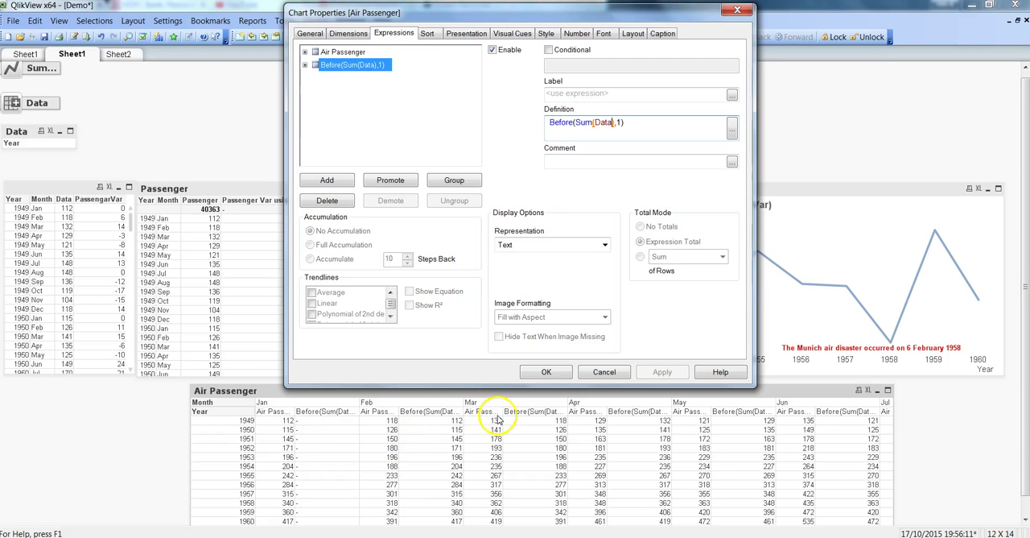
mouse_move(528, 428)
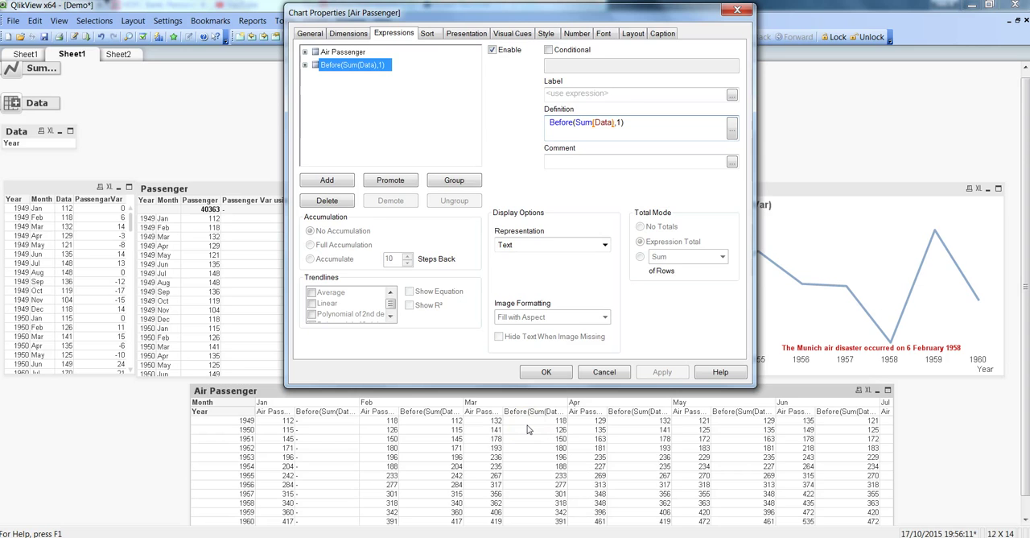
mouse_move(227, 232)
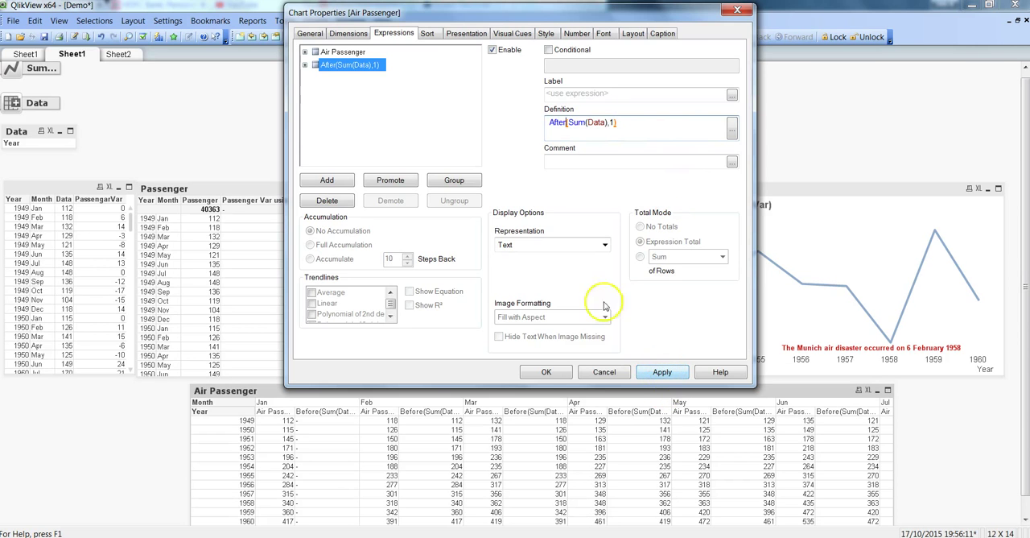
- Select the offset 1 in the After(Sum(Data),1) definition
double_click(557, 123)
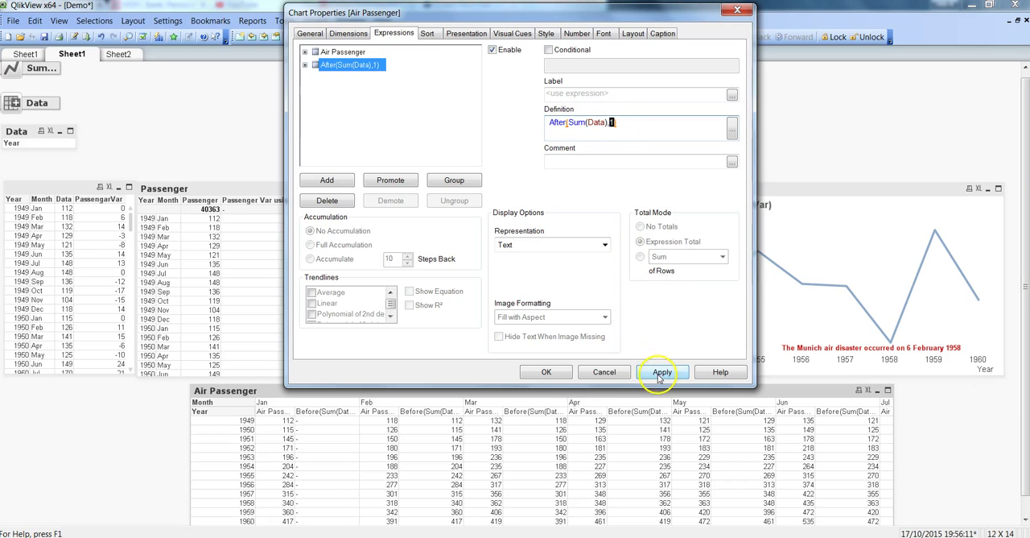
- Apply After(Sum(Data),1) so the table shows each next month's passenger count
click(662, 371)
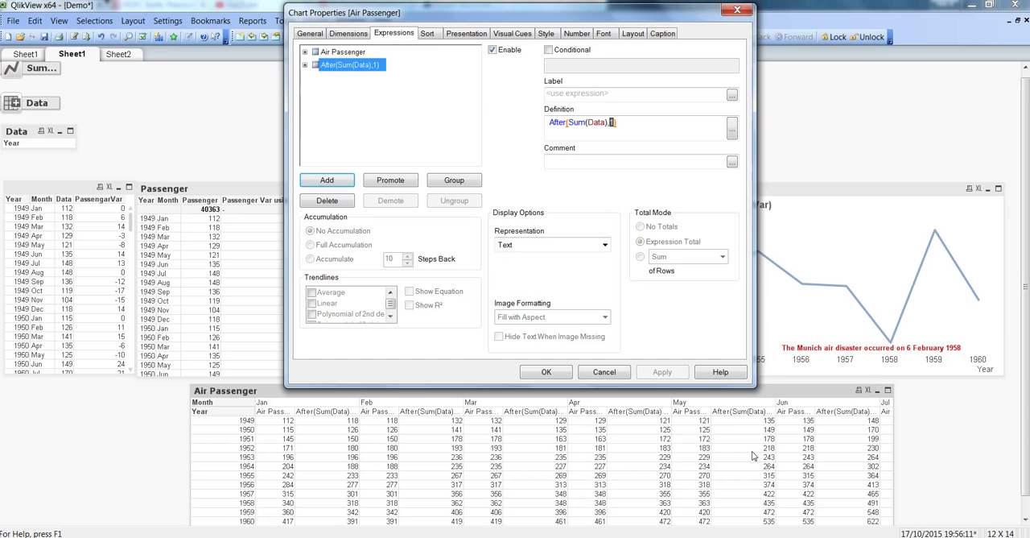
mouse_move(648, 432)
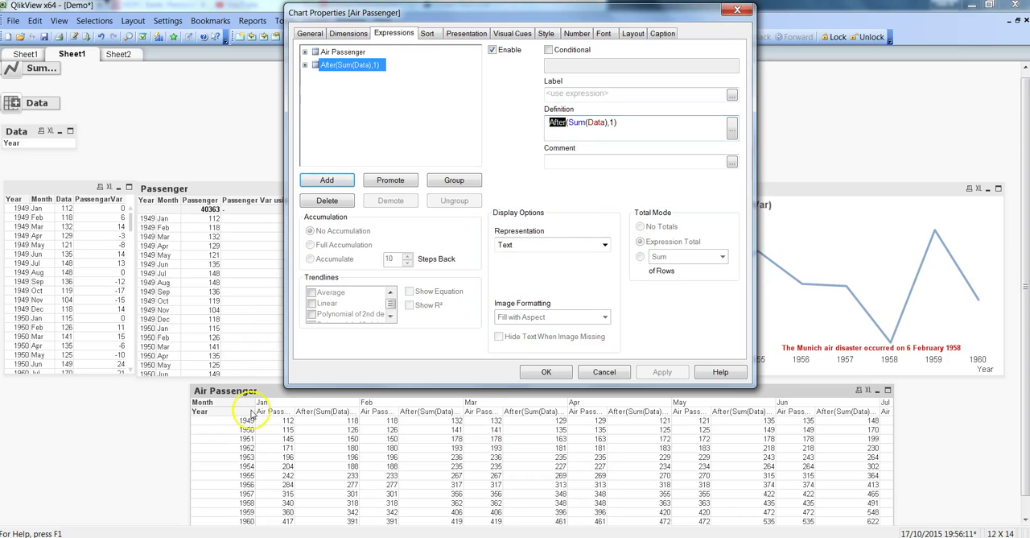
mouse_move(276, 424)
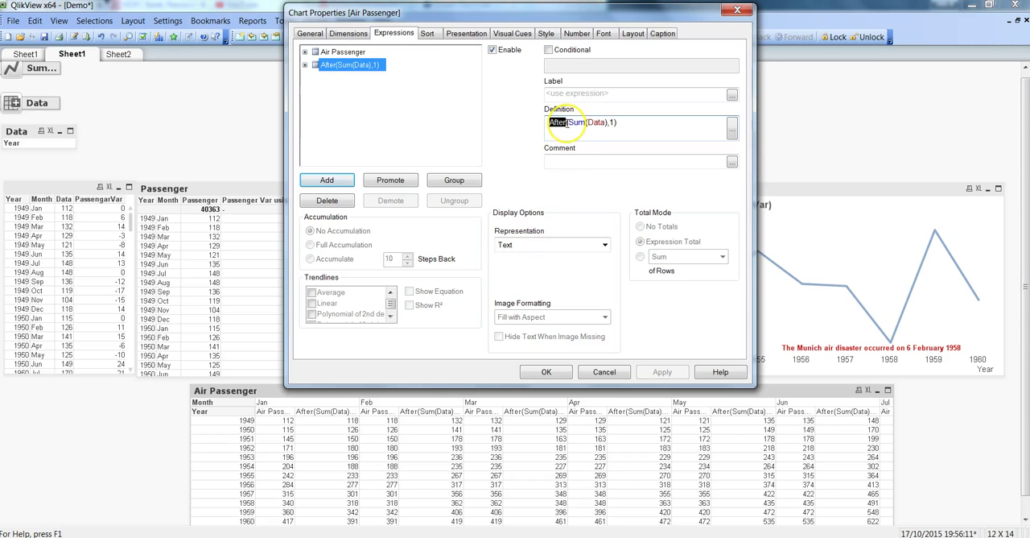
mouse_move(566, 122)
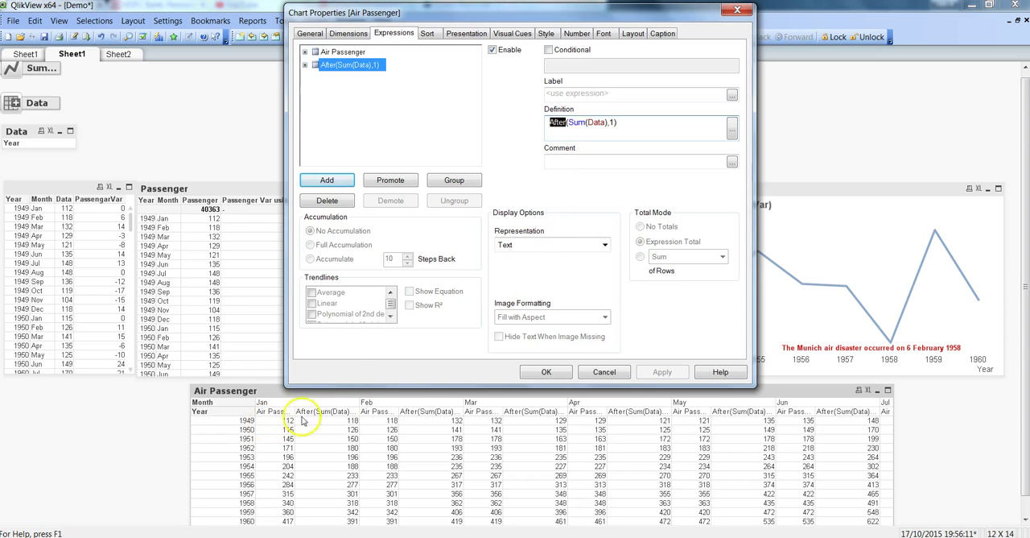
mouse_move(529, 413)
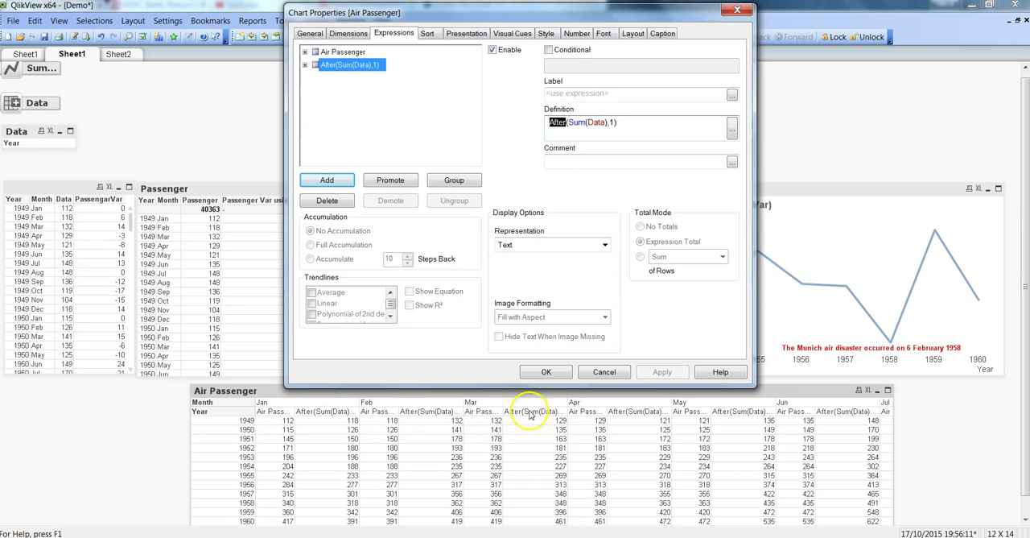
mouse_move(600, 445)
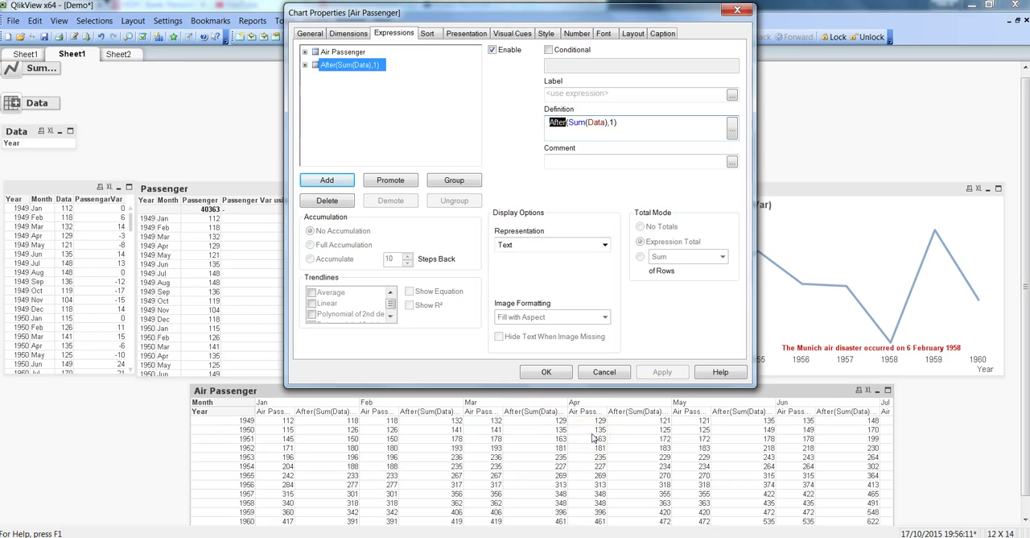
mouse_move(324, 415)
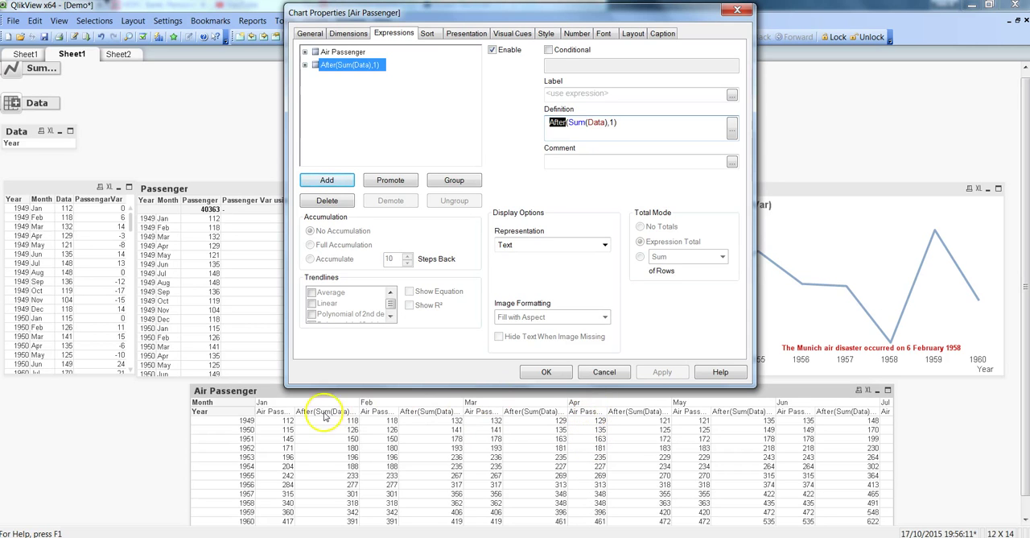
mouse_move(596, 435)
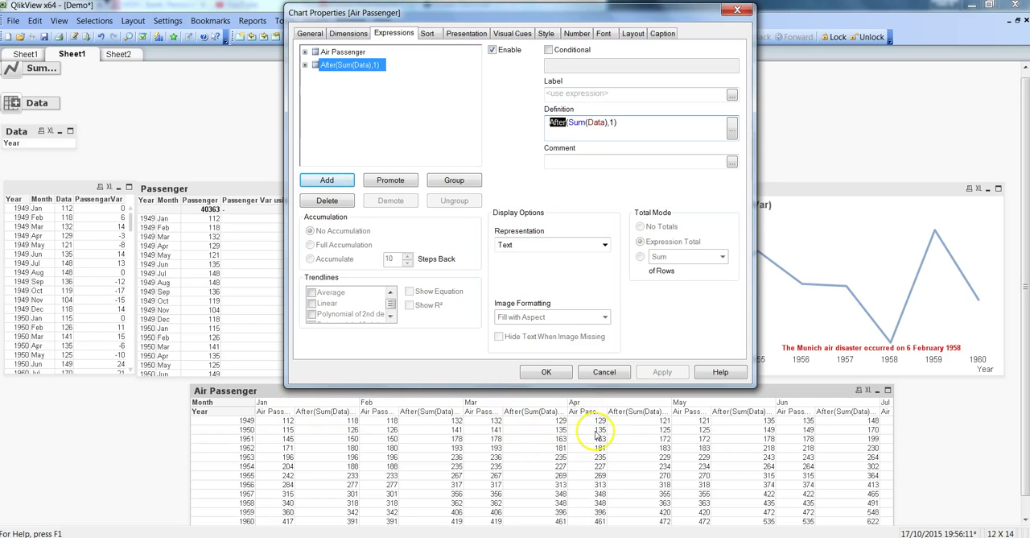
mouse_move(584, 151)
text(Befor)
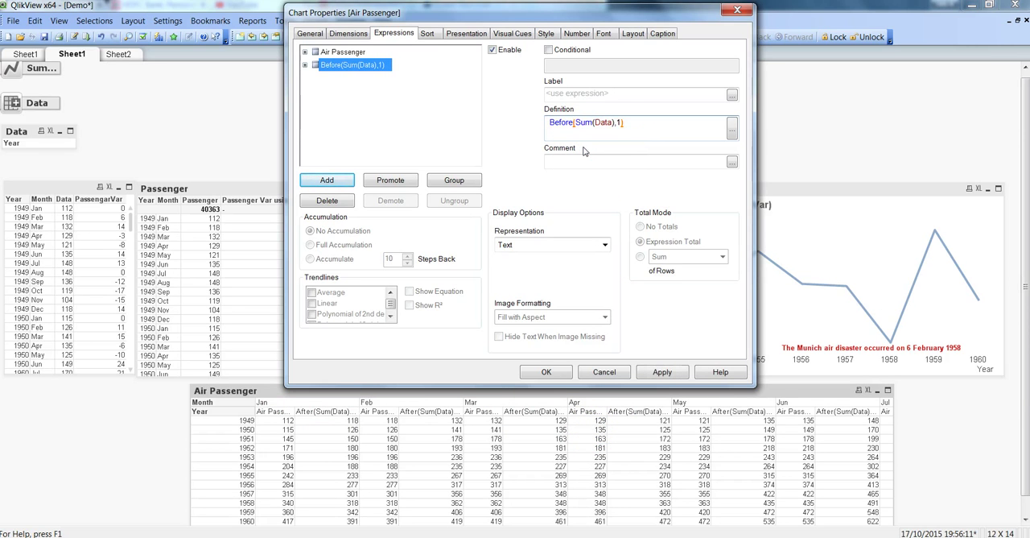
mouse_move(620, 208)
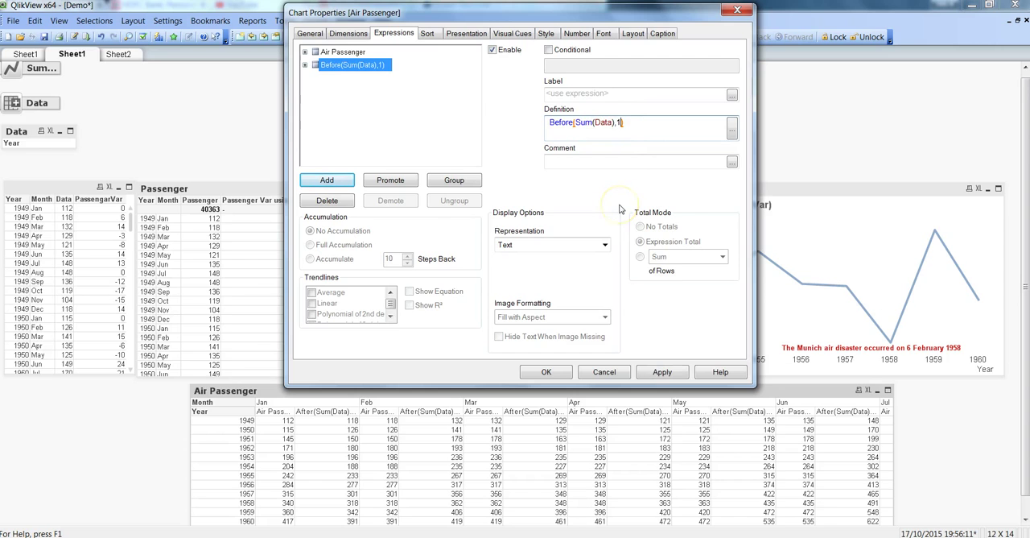
- Enter offset 3 so the definition reads Before(Sum(Data),3)
text(3)
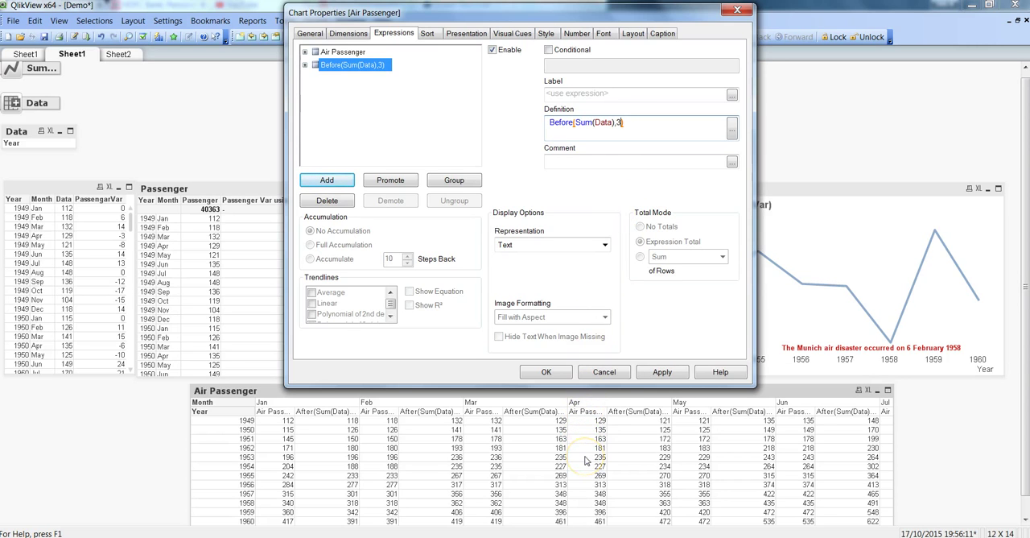
mouse_move(480, 400)
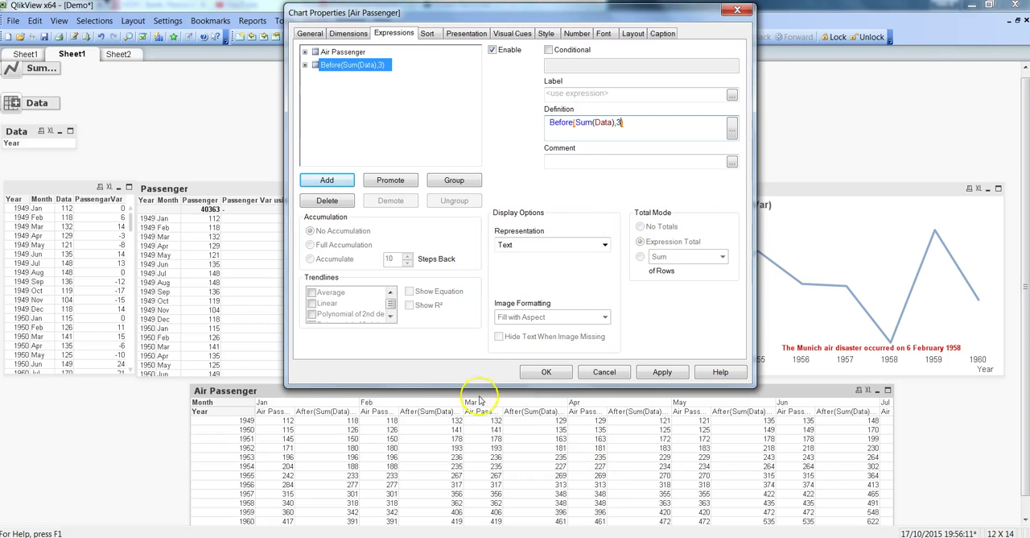
mouse_move(389, 441)
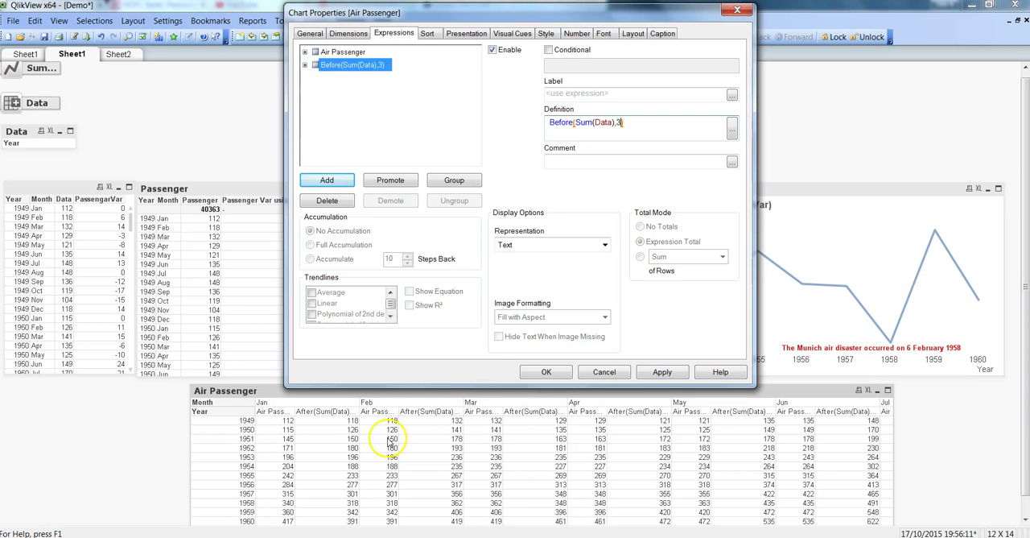
mouse_move(640, 346)
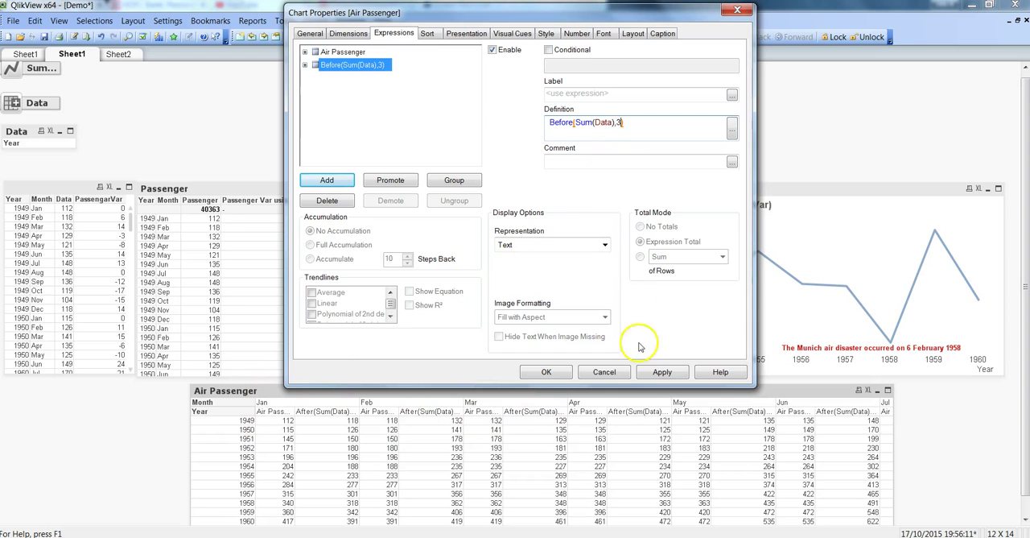
- Apply Before(Sum(Data),3), showing values from three months earlier, blank for January–March
click(661, 371)
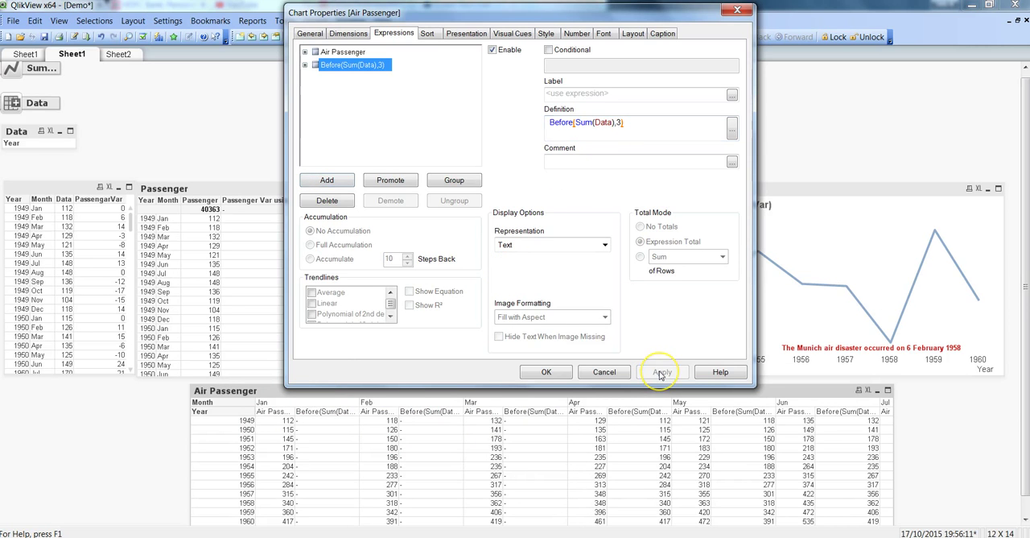
mouse_move(660, 379)
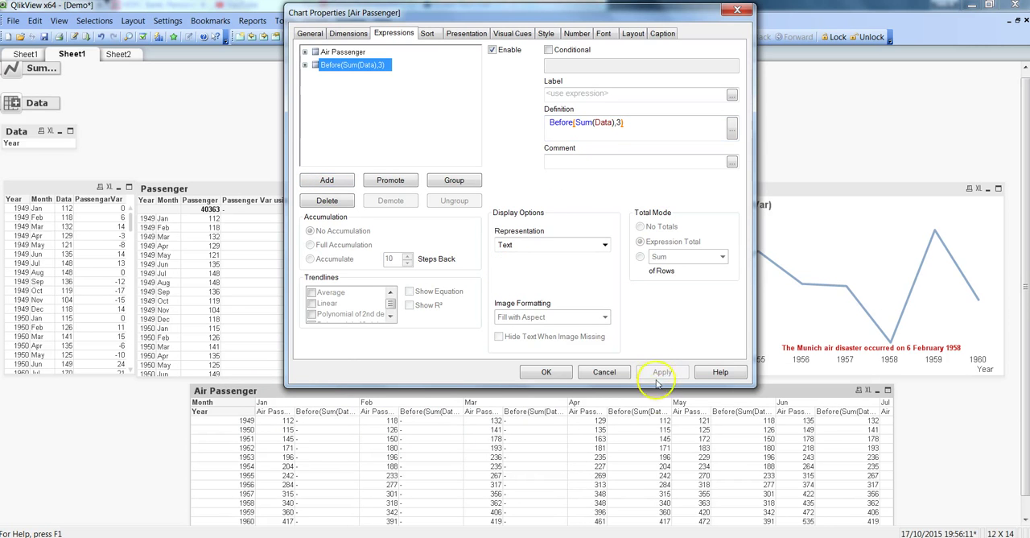
click(662, 371)
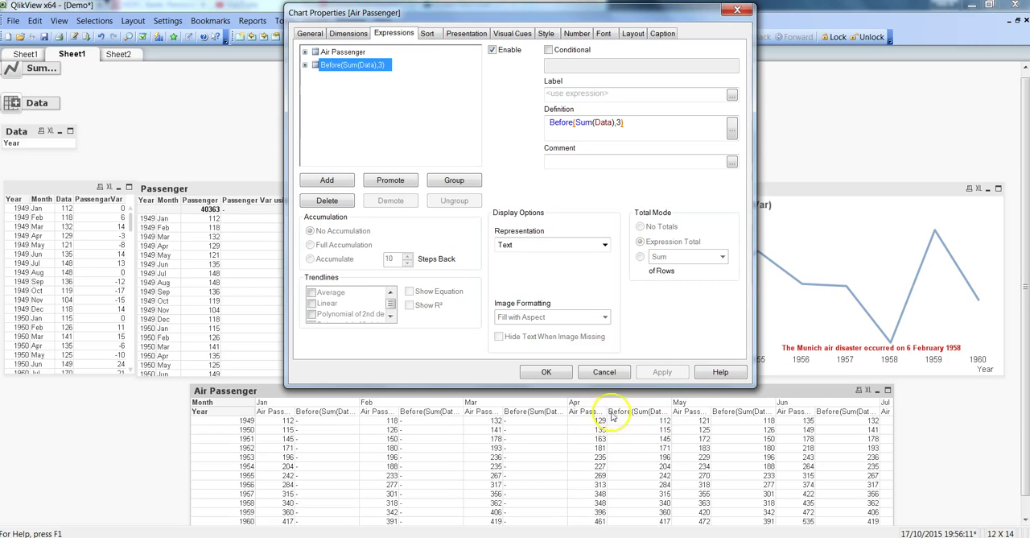
mouse_move(656, 431)
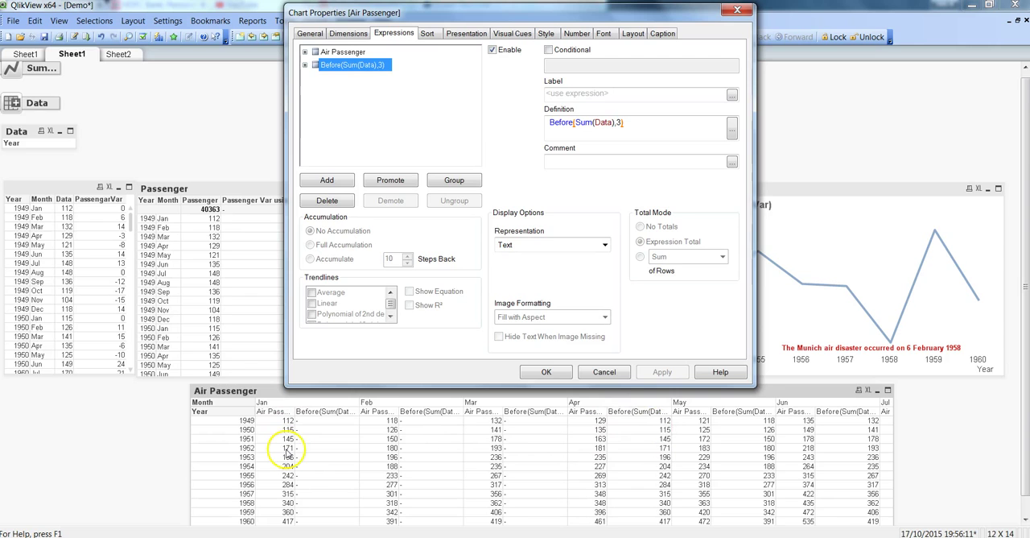
mouse_move(648, 443)
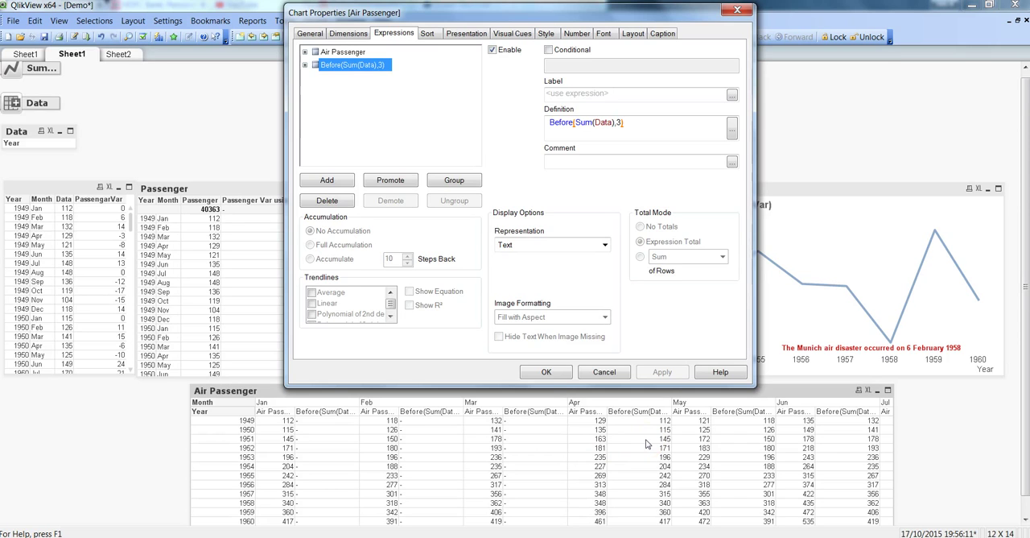
mouse_move(621, 448)
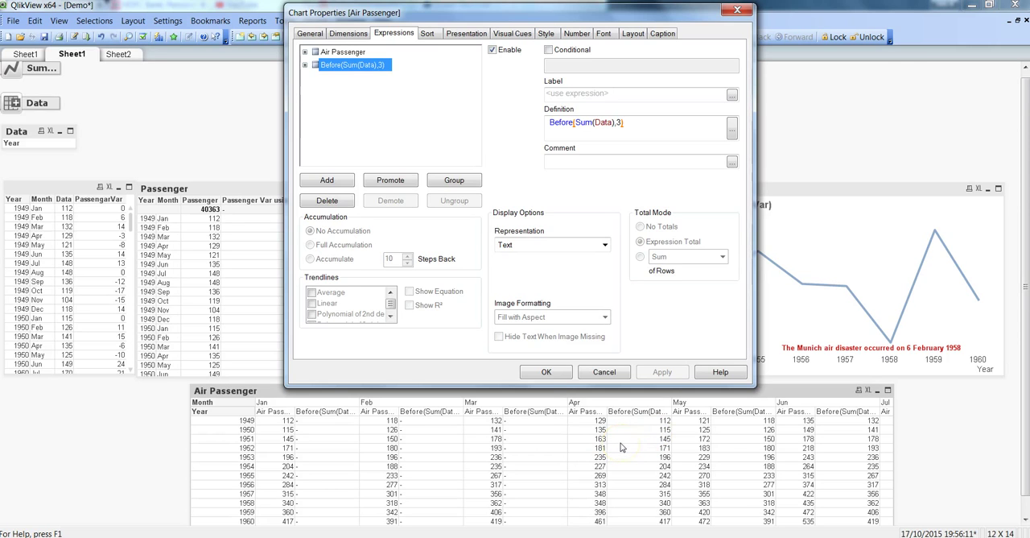
mouse_move(574, 350)
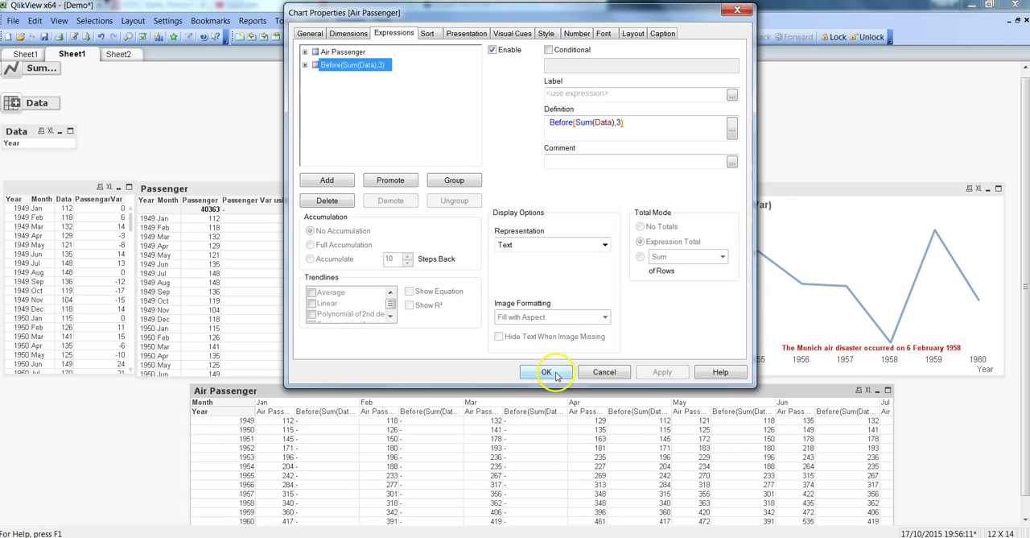
- Close Chart Properties with OK, keeping the Before(Sum(Data),3) columns on the sheet
click(547, 372)
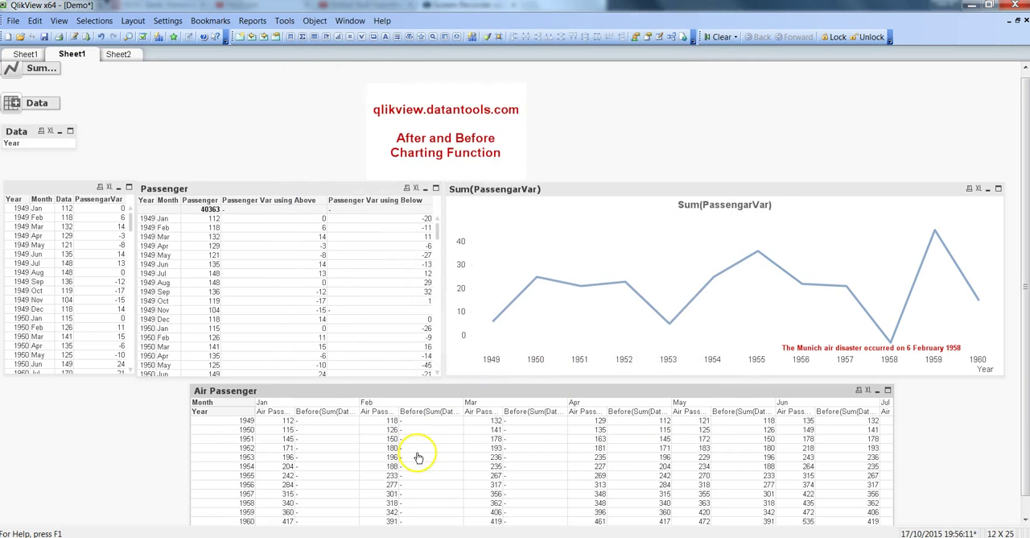
mouse_move(349, 454)
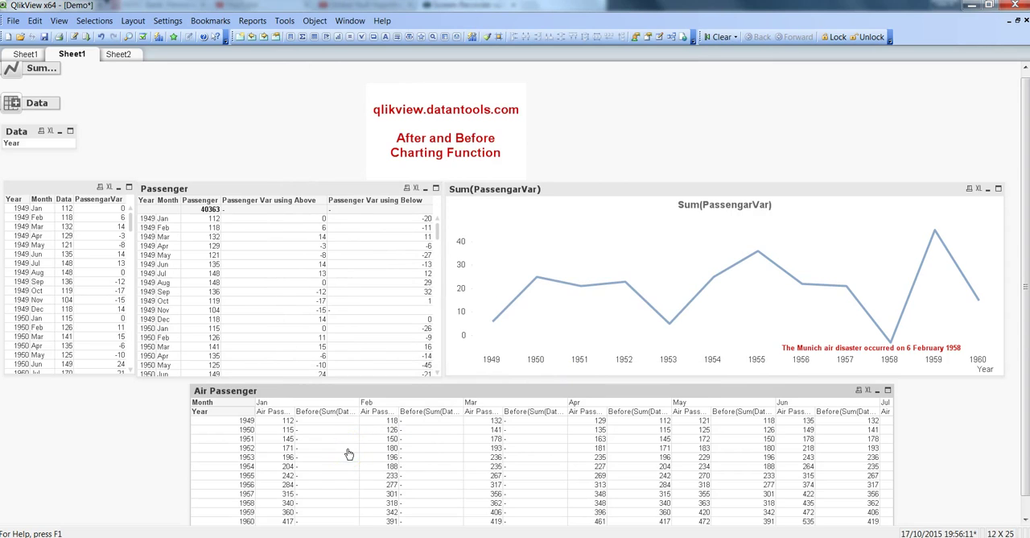
mouse_move(445, 483)
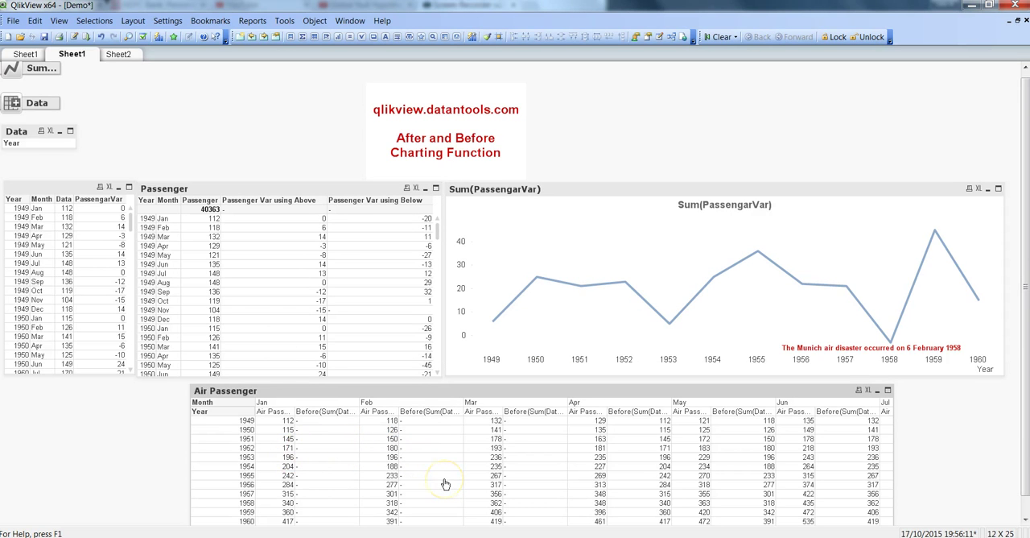
mouse_move(626, 461)
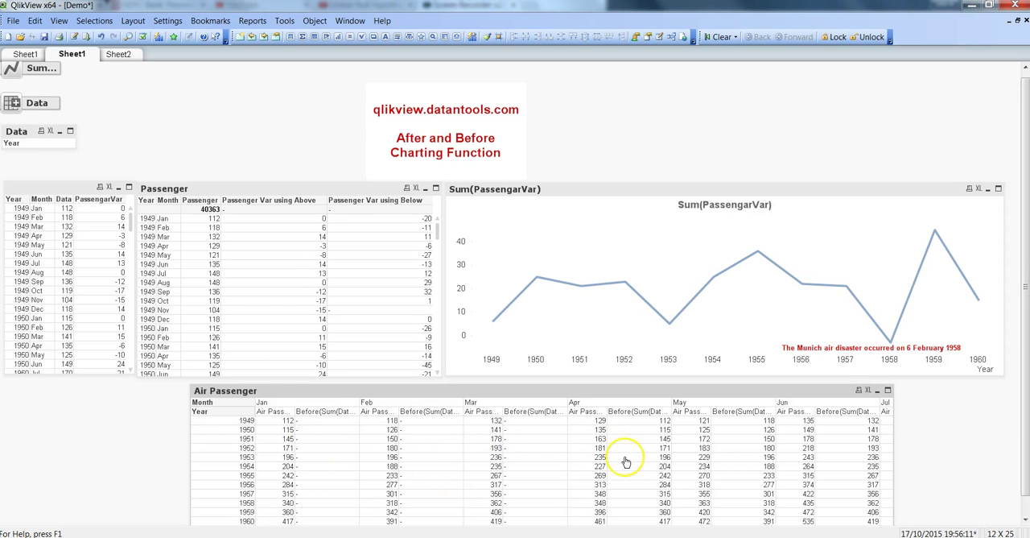
mouse_move(494, 452)
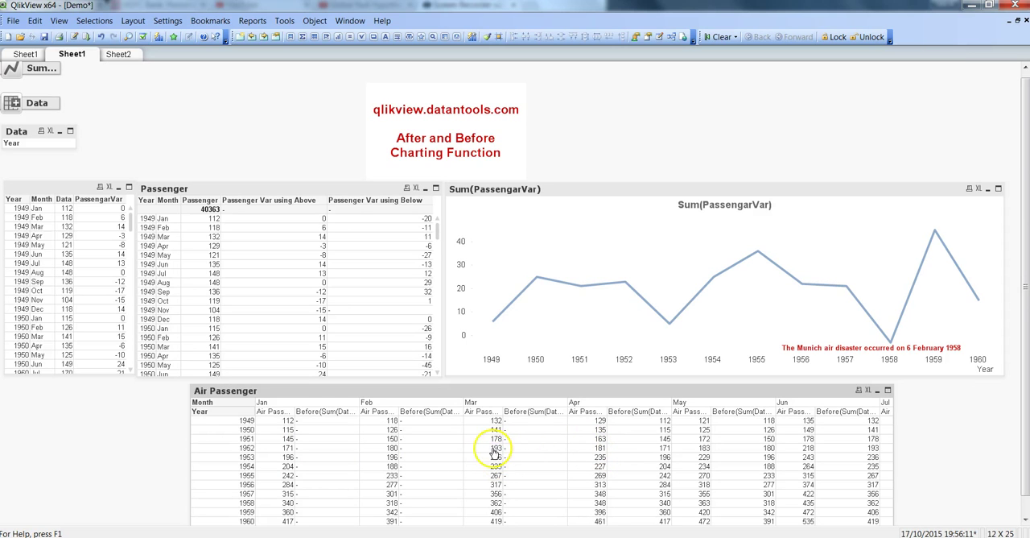
mouse_move(428, 442)
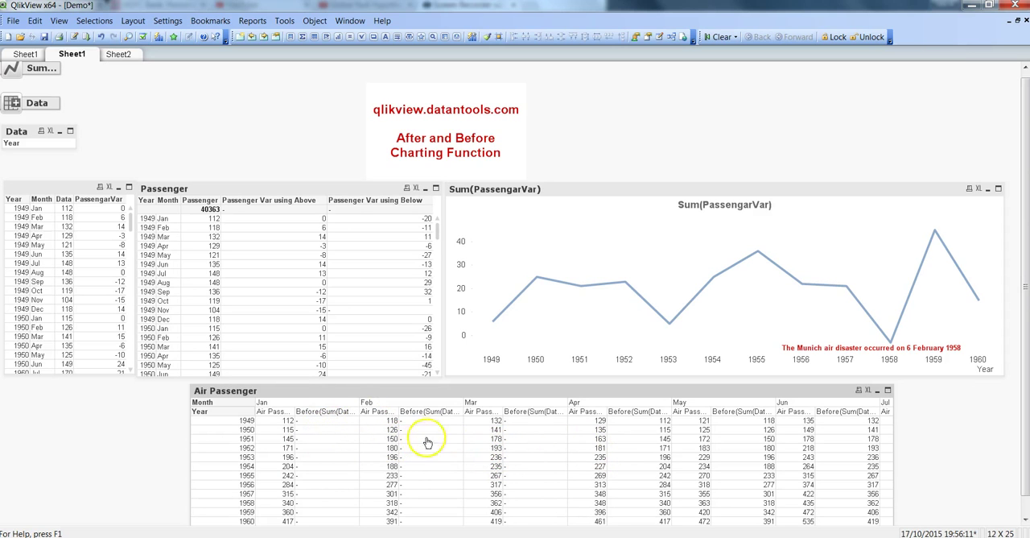